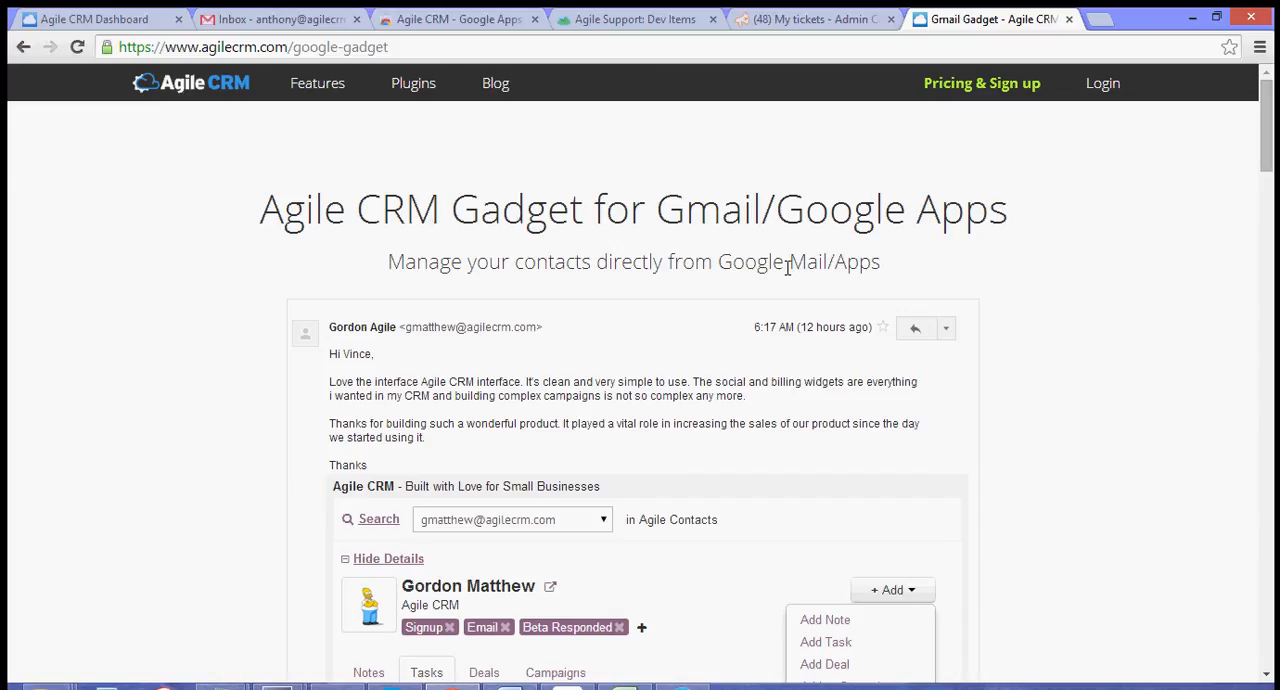
- Scroll through the gadget overview of contact tags and tasks, then switch to the Gmail inbox
scroll("down", 3)
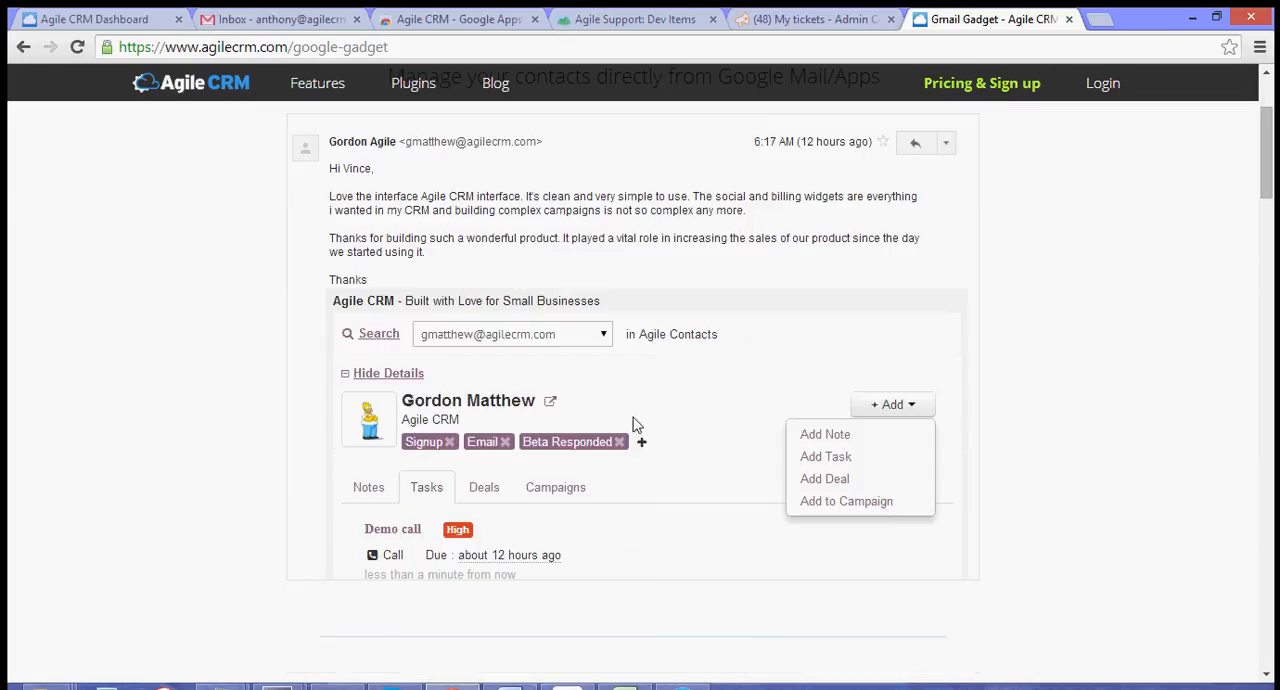
mouse_move(400, 453)
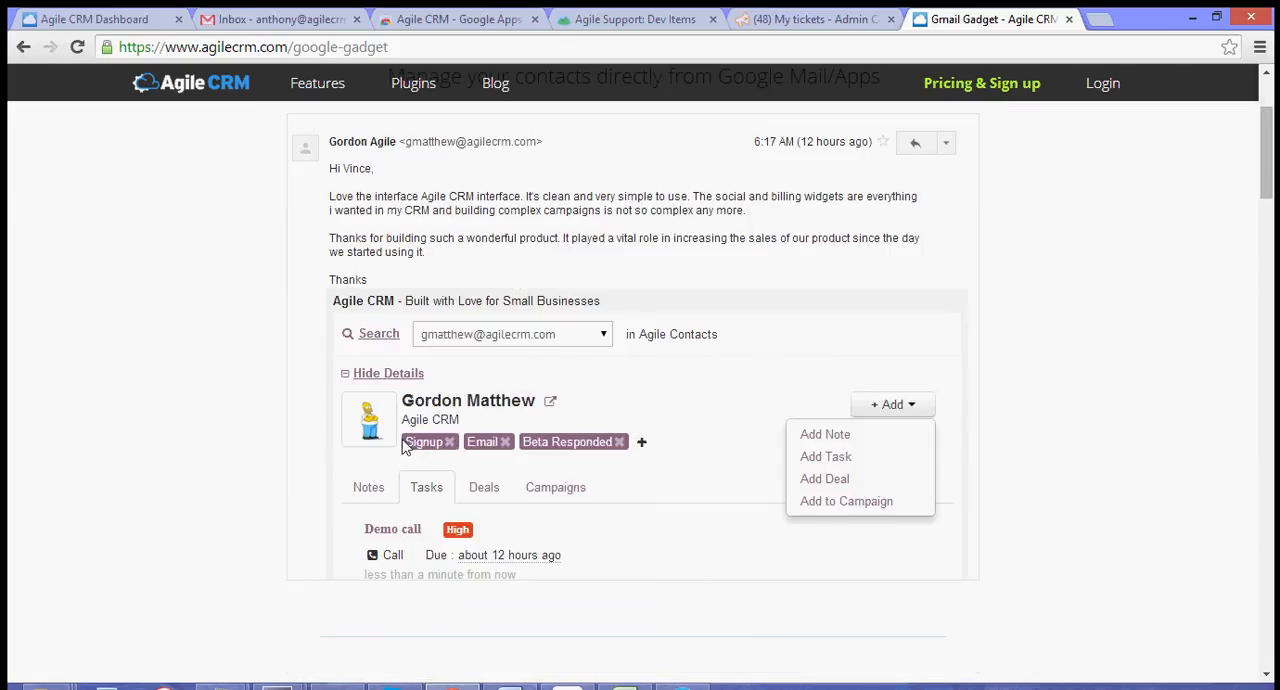
mouse_move(422, 472)
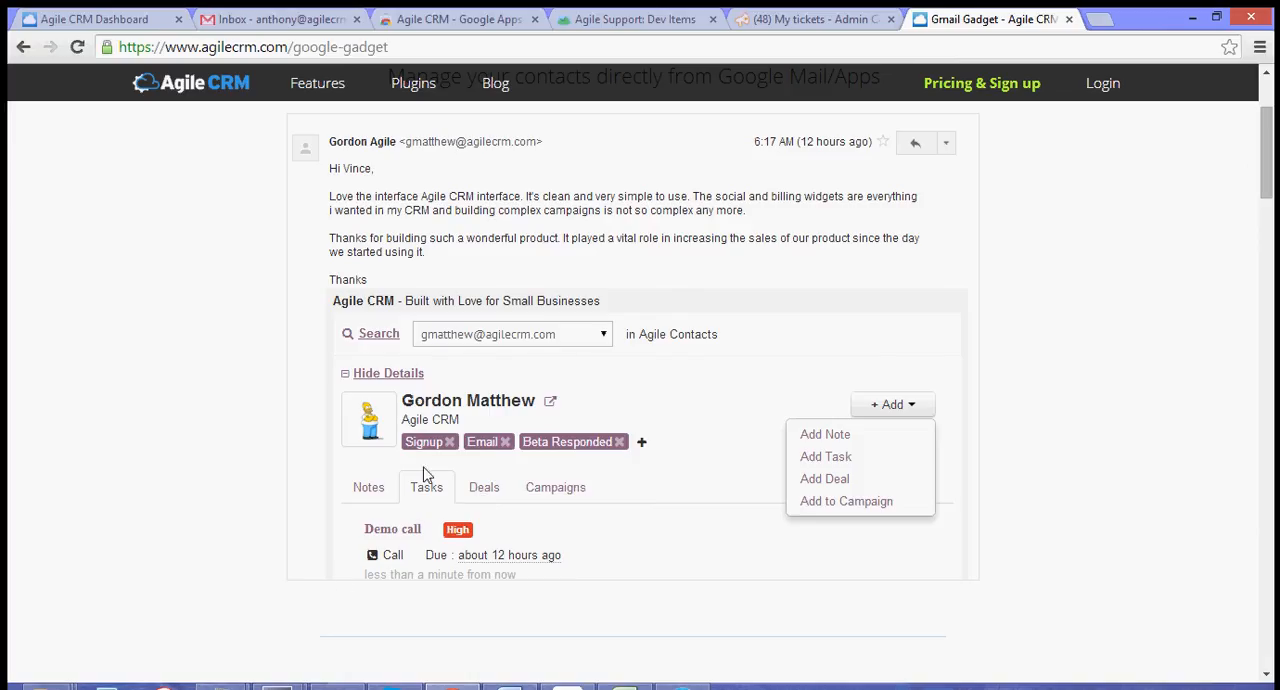
mouse_move(558, 530)
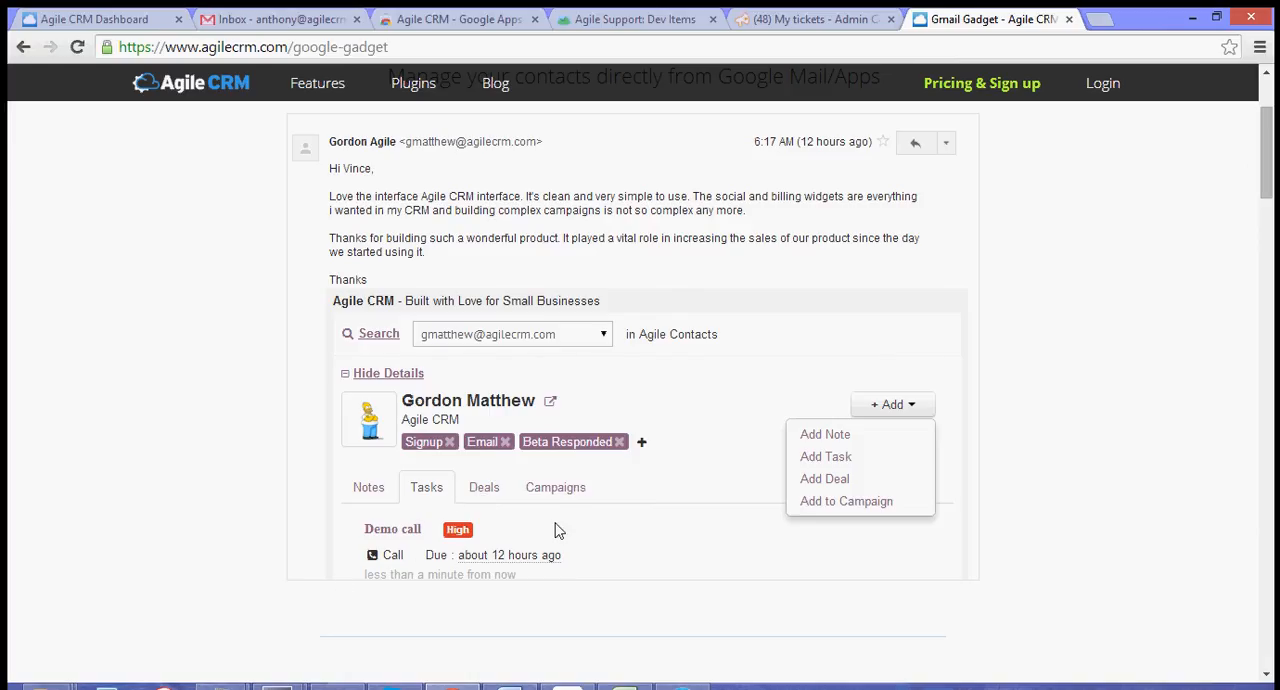
mouse_move(744, 390)
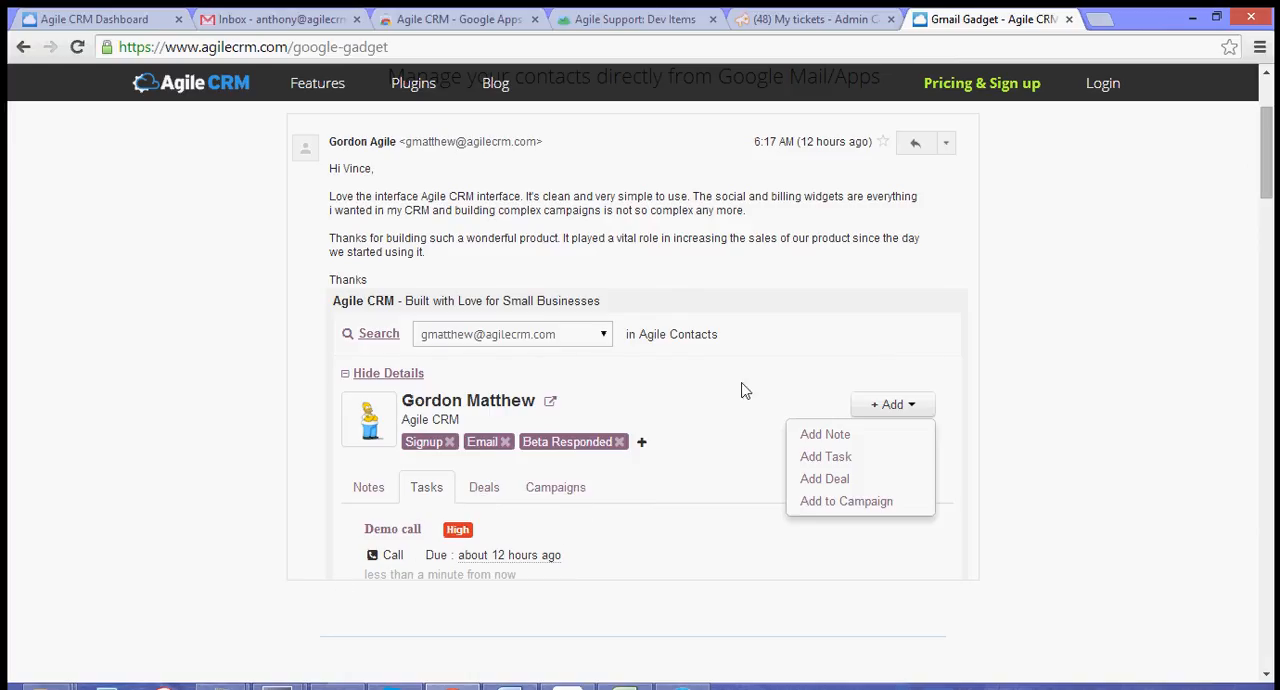
mouse_move(690, 442)
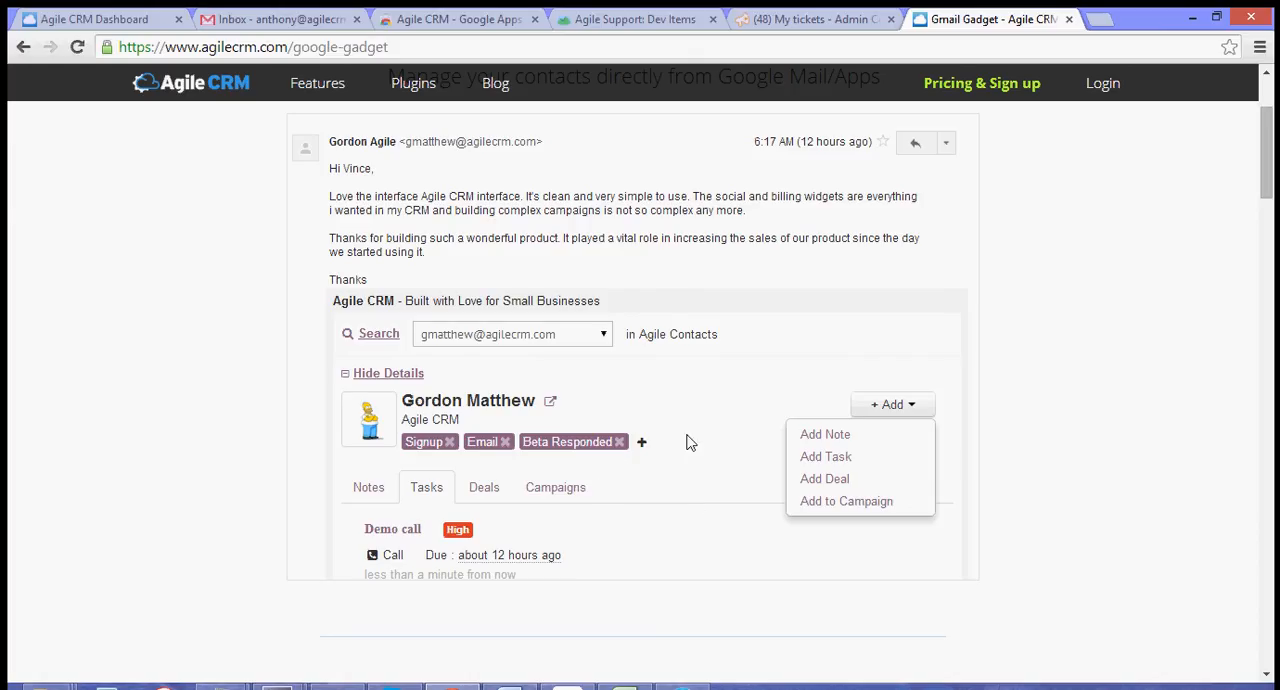
mouse_move(658, 335)
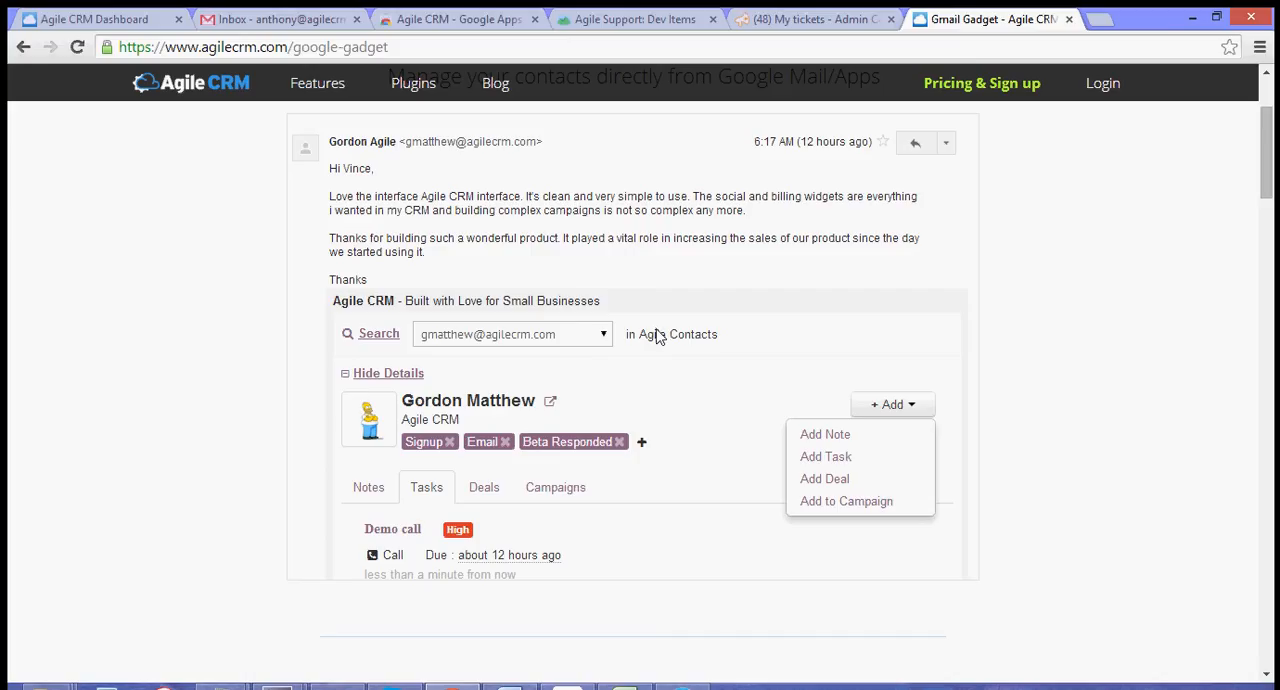
mouse_move(532, 320)
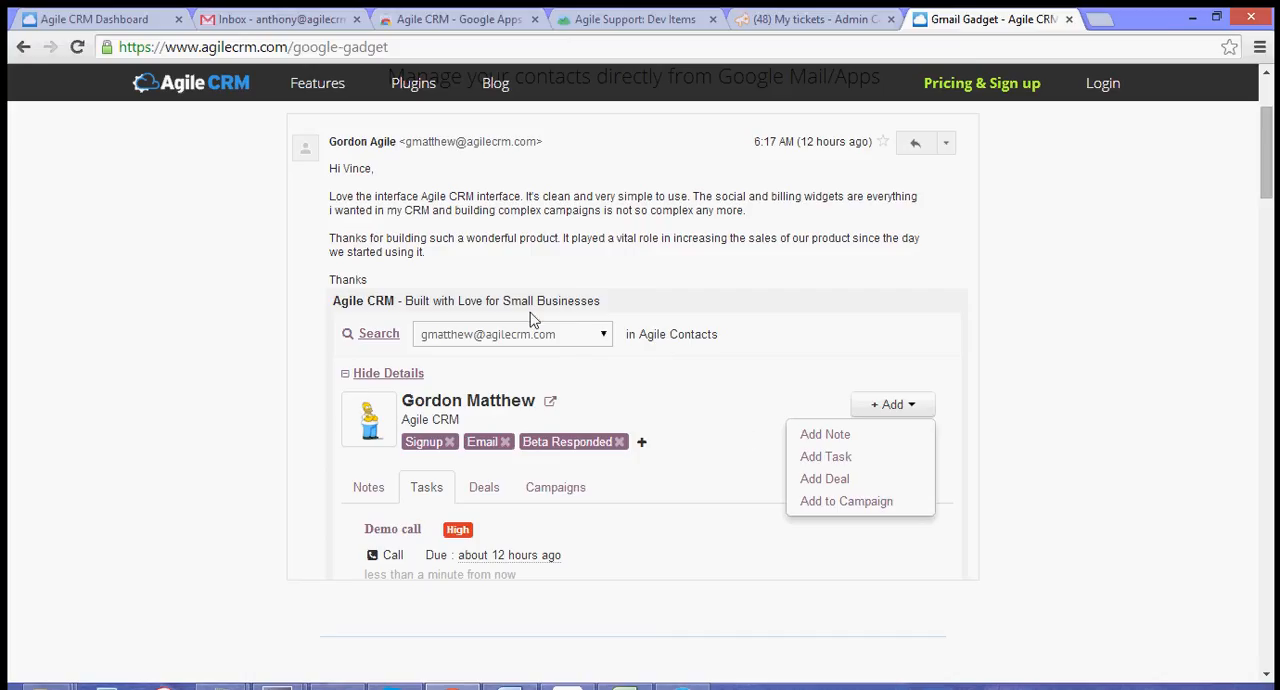
mouse_move(602, 392)
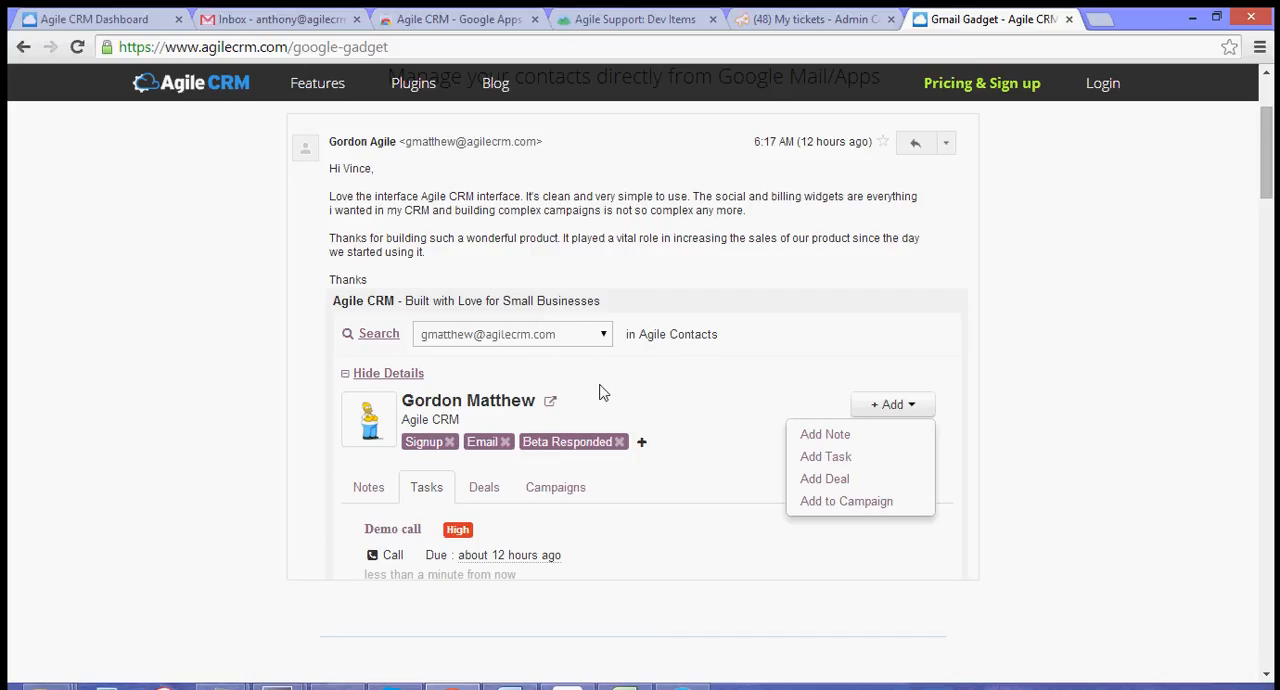
mouse_move(472, 498)
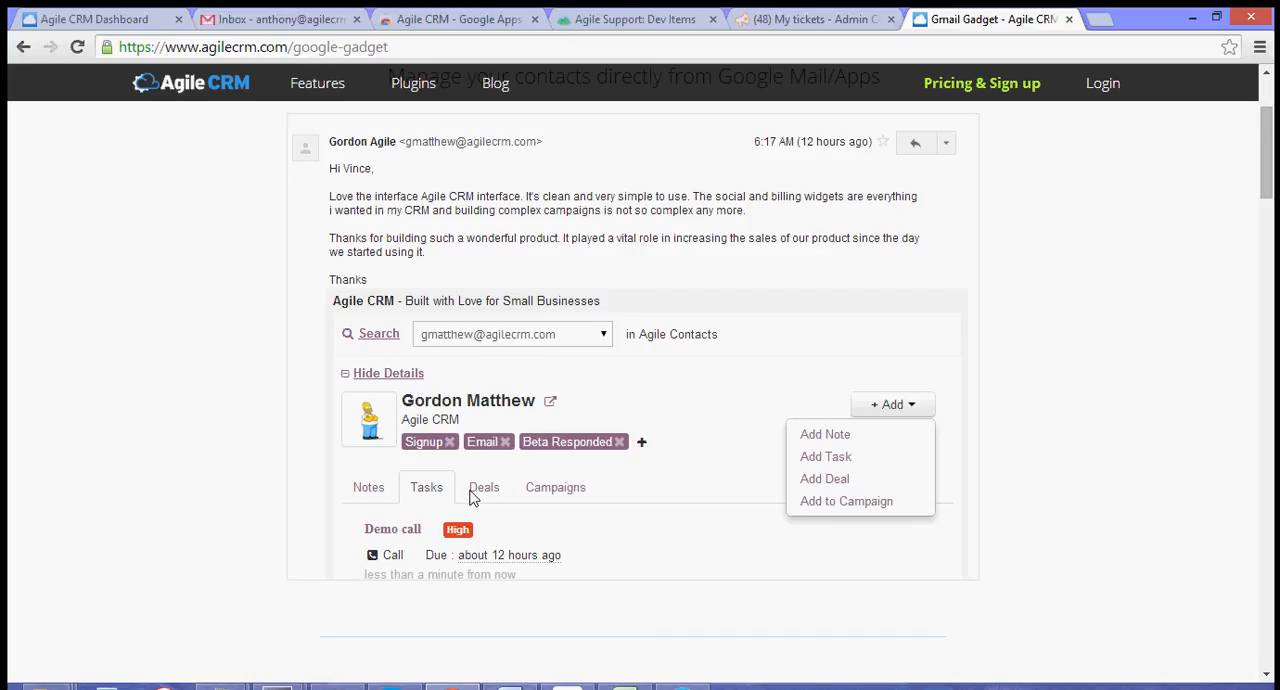
mouse_move(615, 502)
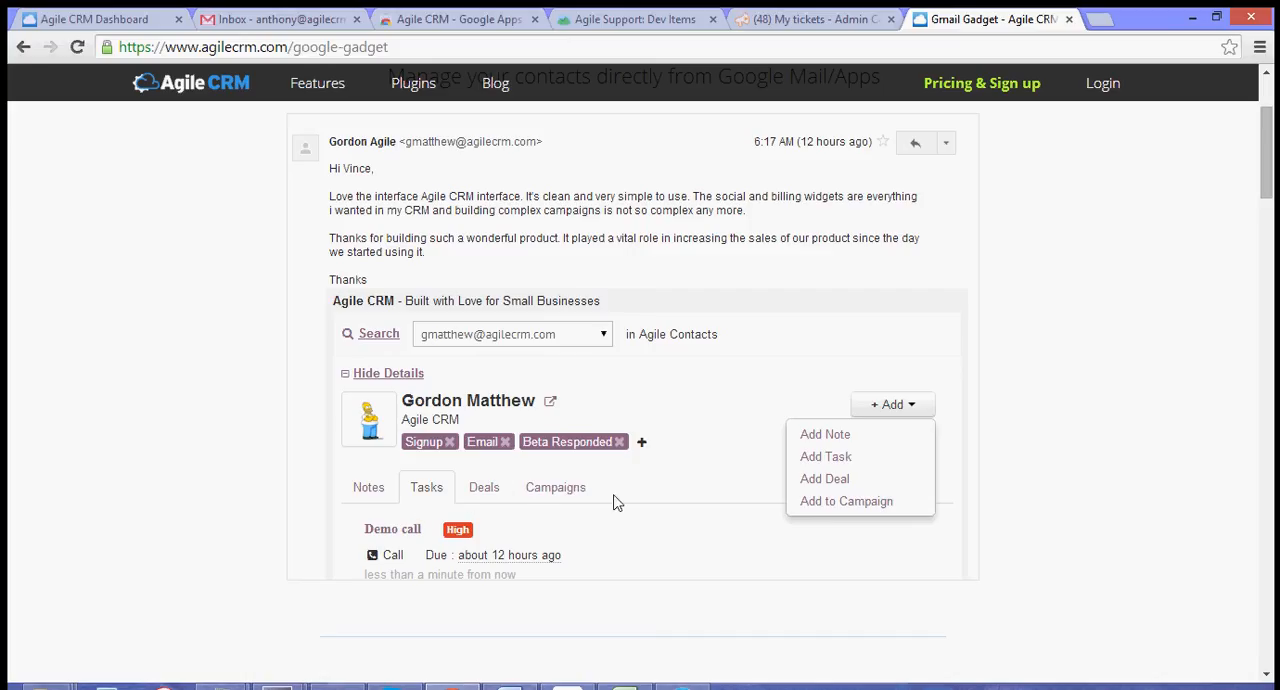
mouse_move(513, 510)
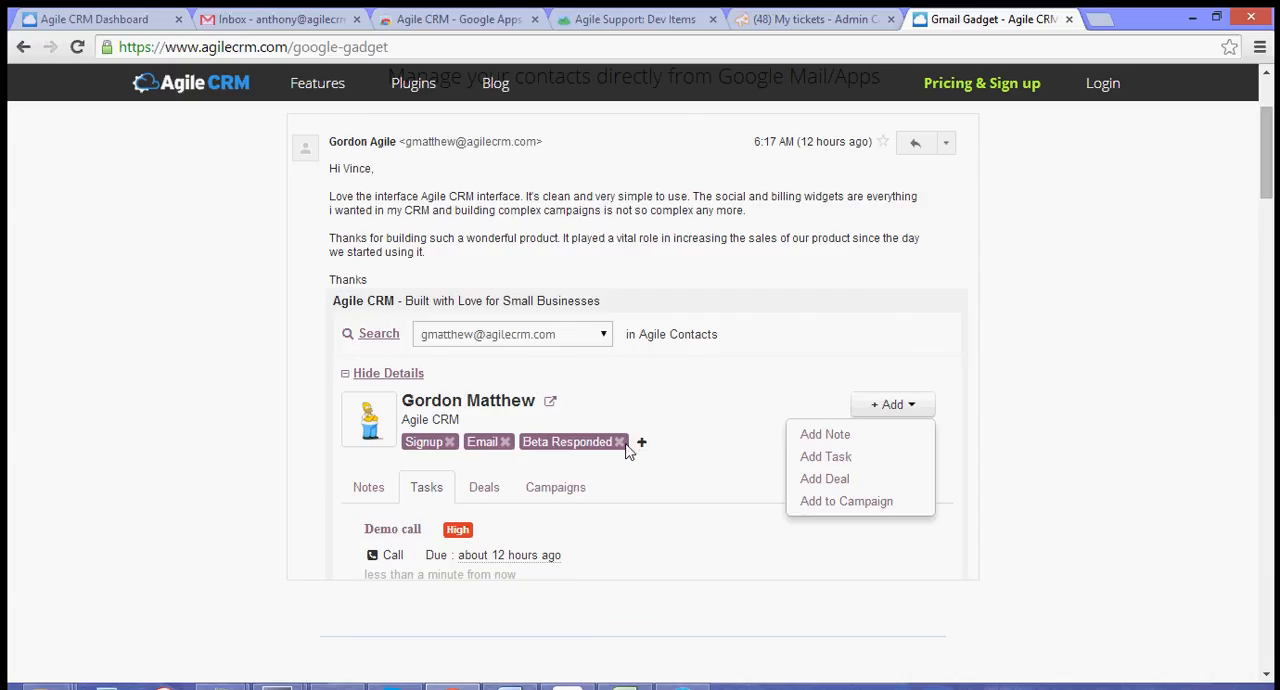
scroll("up", 3)
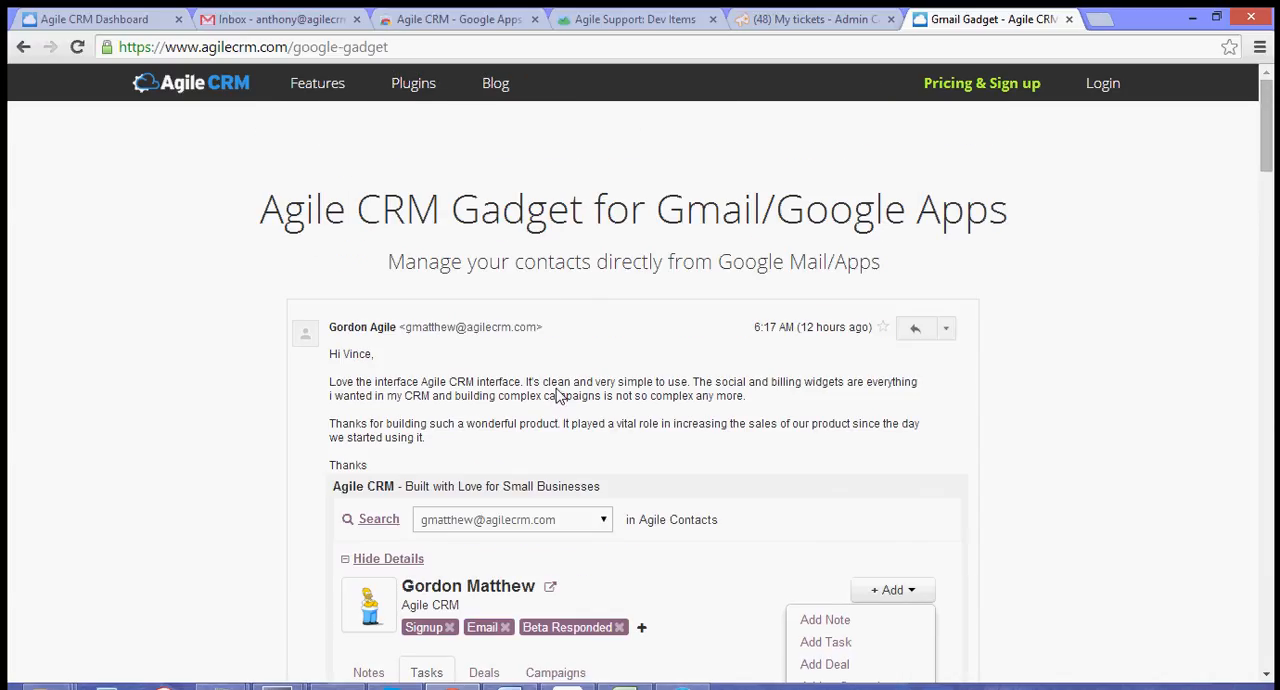
left_click(280, 18)
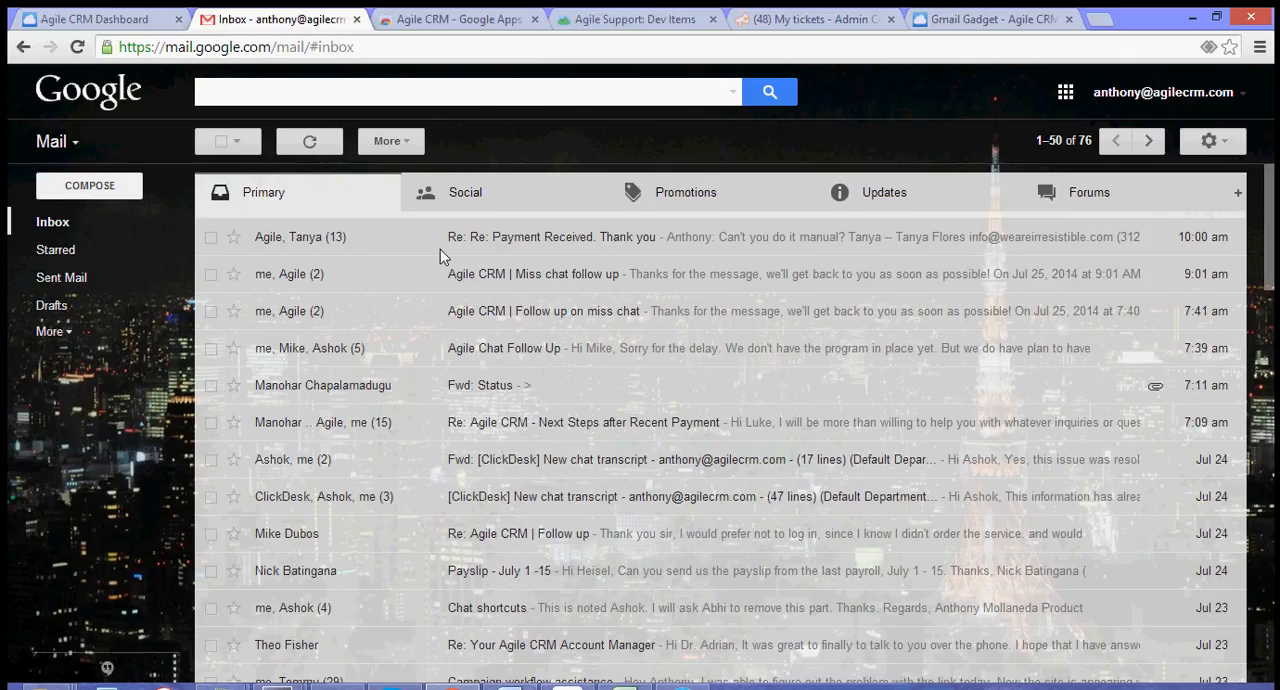
mouse_move(710, 310)
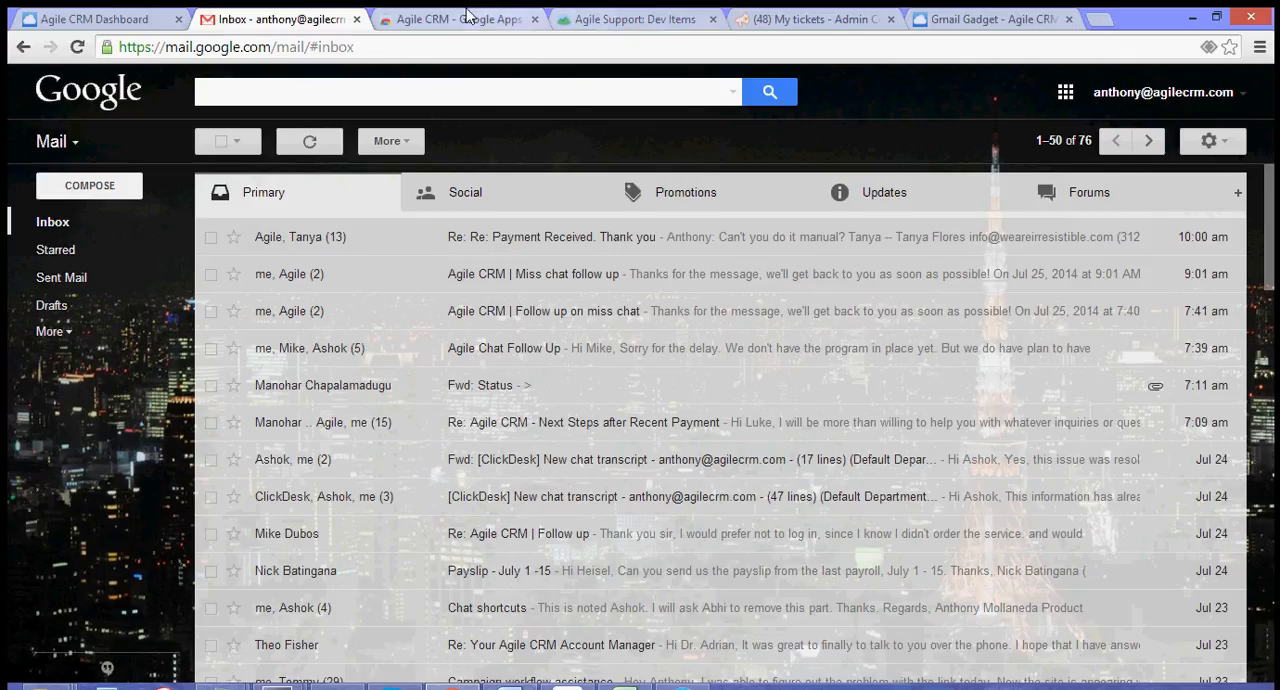
- Open the 'Agile CRM - Google Apps' marketplace listing and browse several screenshot slides
left_click(455, 18)
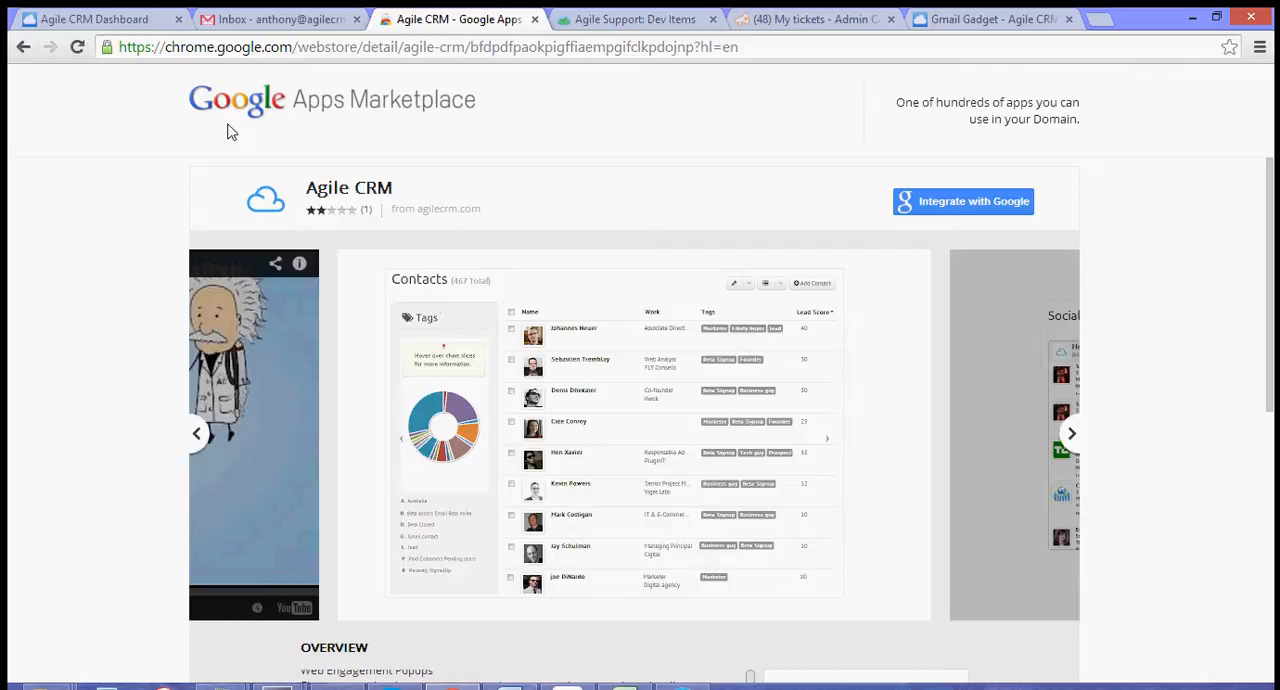
mouse_move(597, 176)
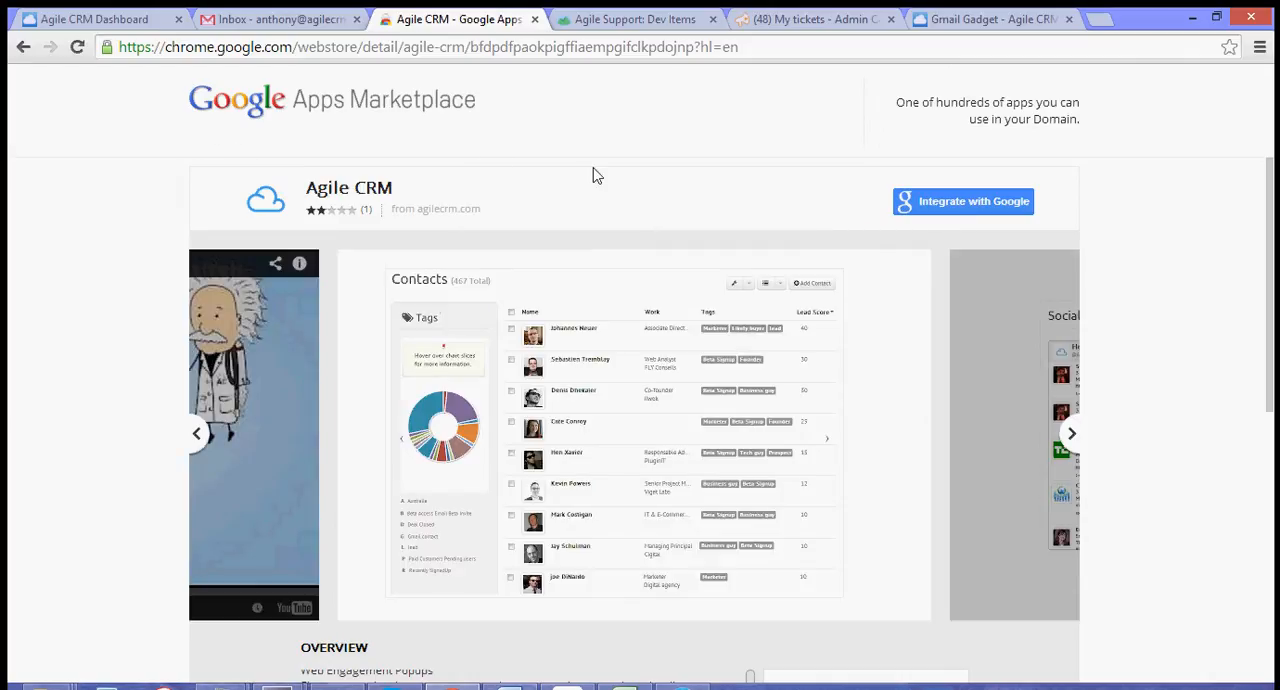
left_click(1071, 433)
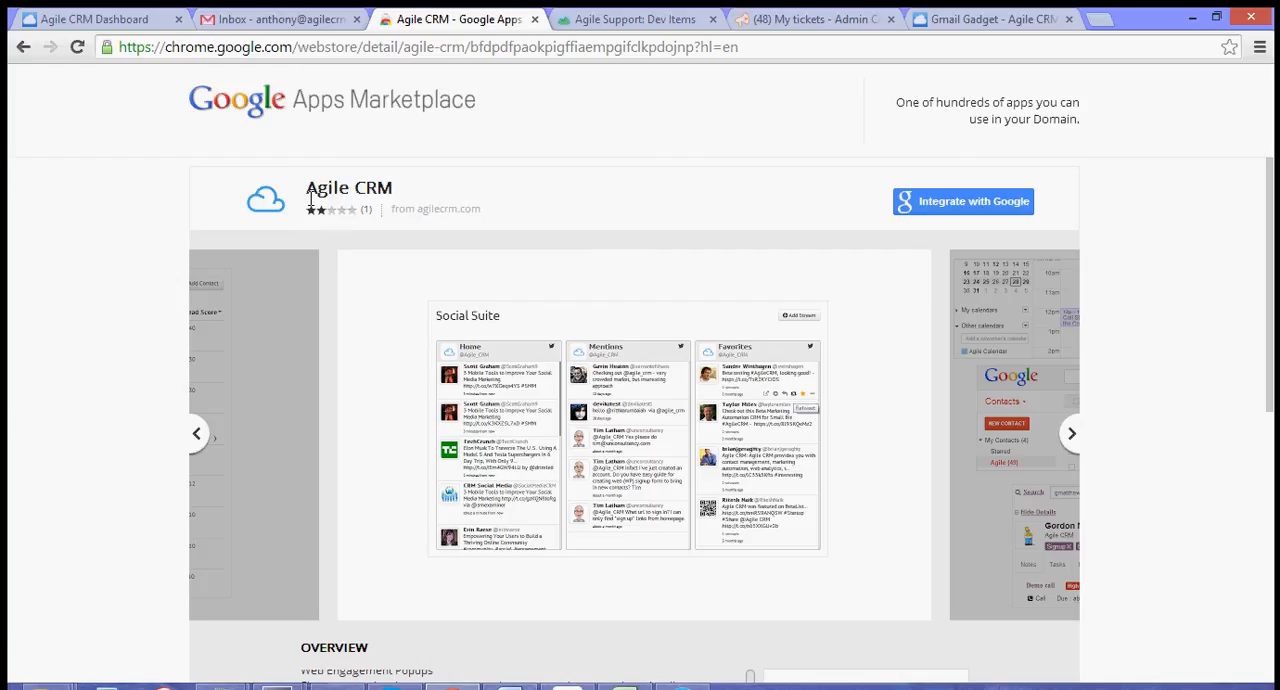
mouse_move(427, 208)
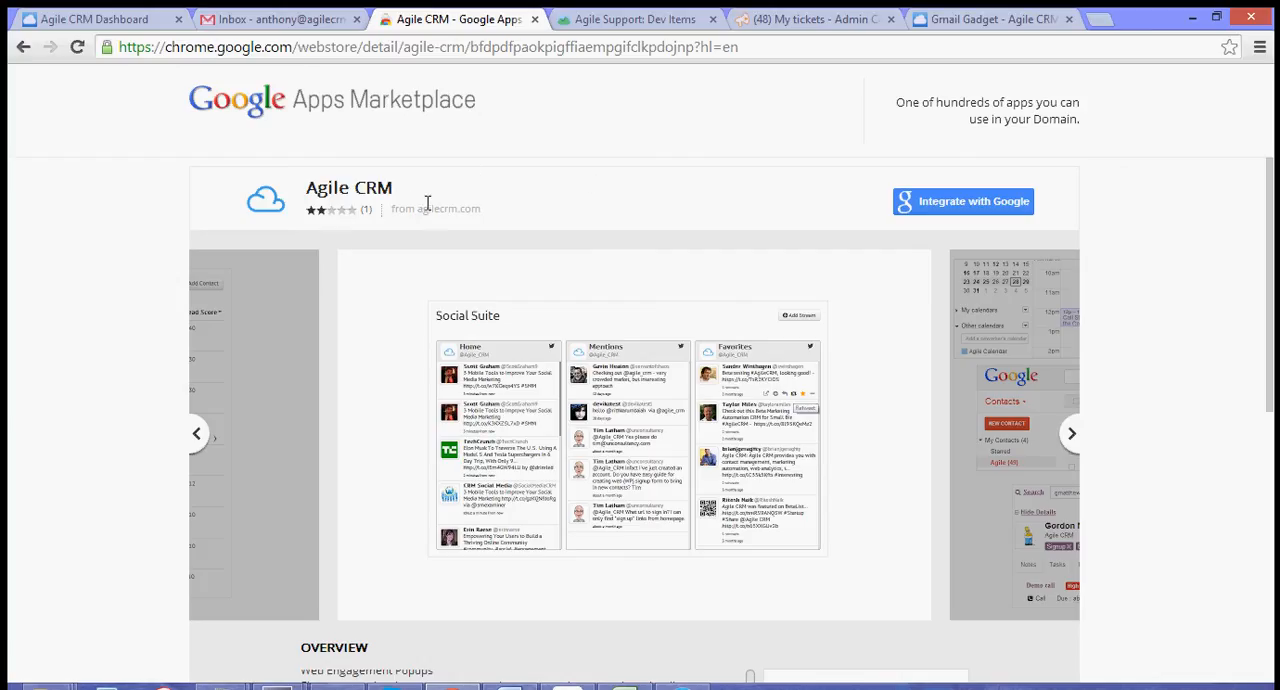
mouse_move(266, 262)
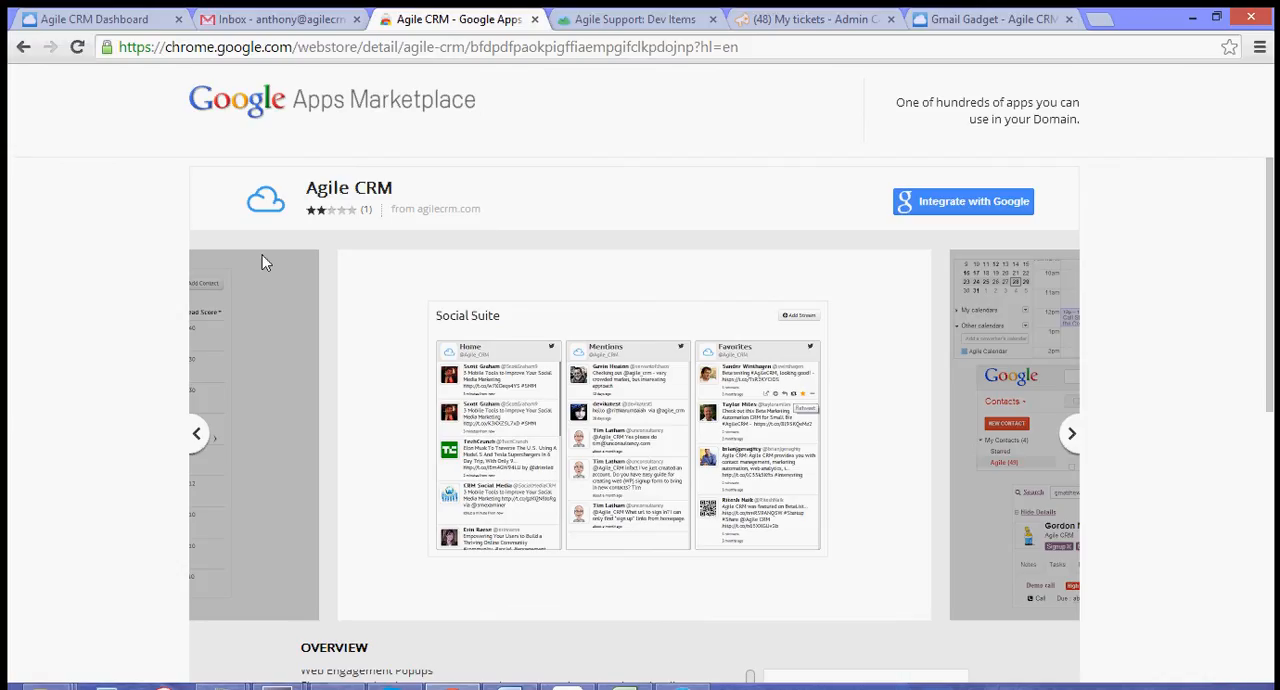
left_click(1071, 433)
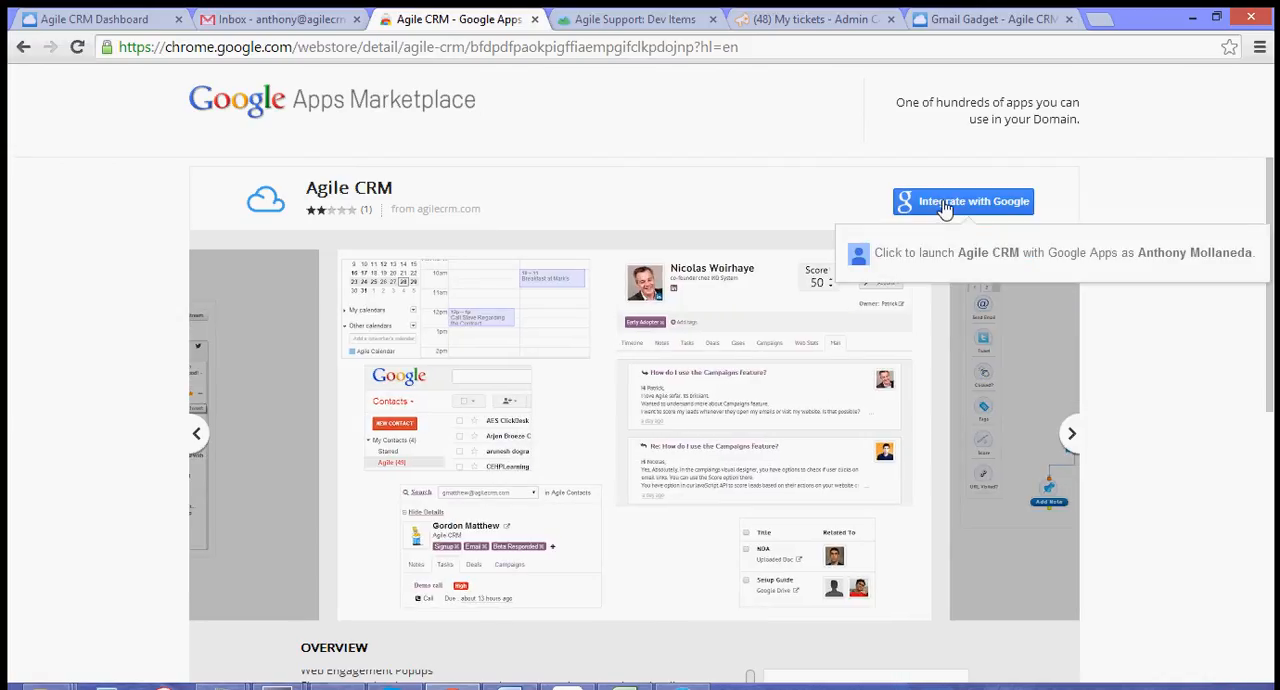
- Launch Agile CRM via 'Integrate with Google' and wait for the our.agilecrm.com sign-in to finish
left_click(962, 201)
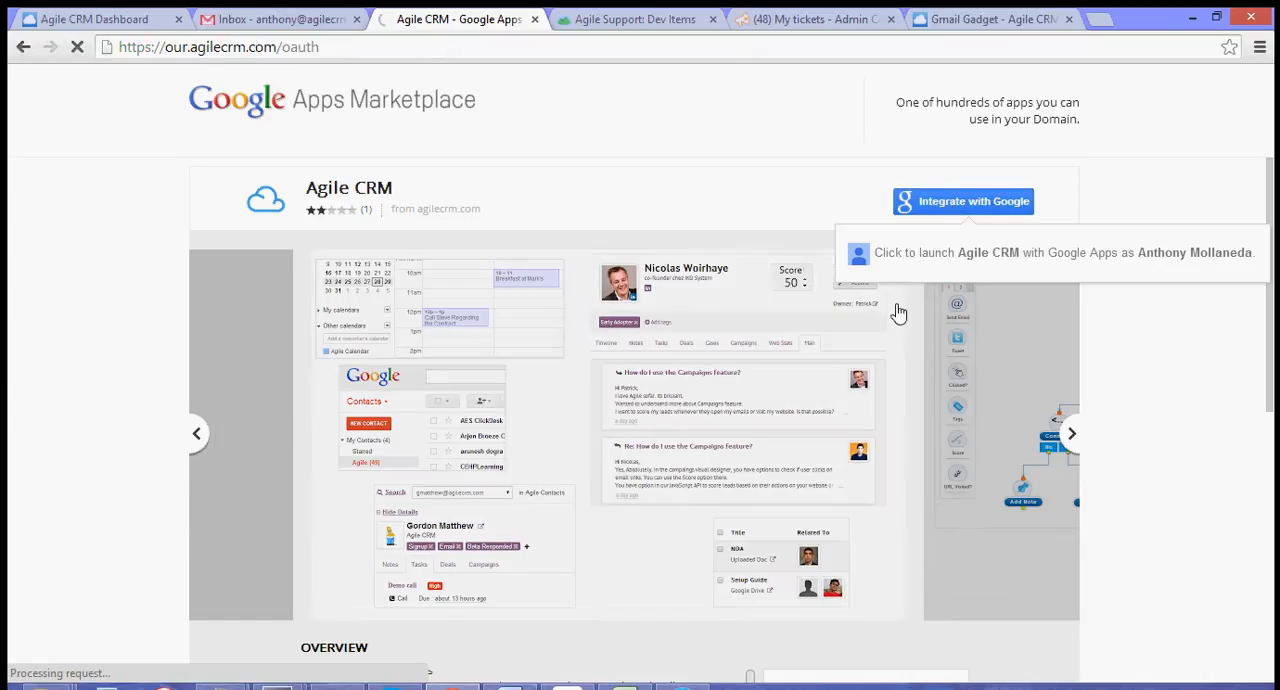
left_click(1071, 433)
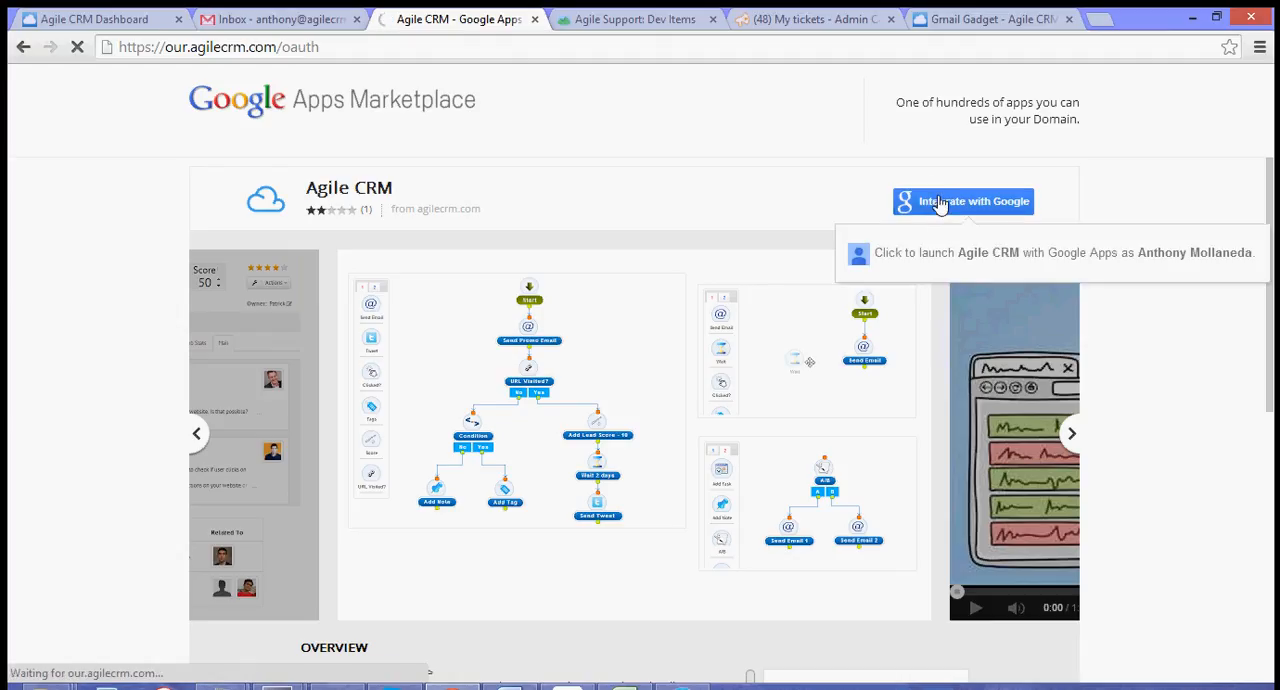
scroll("down", 3)
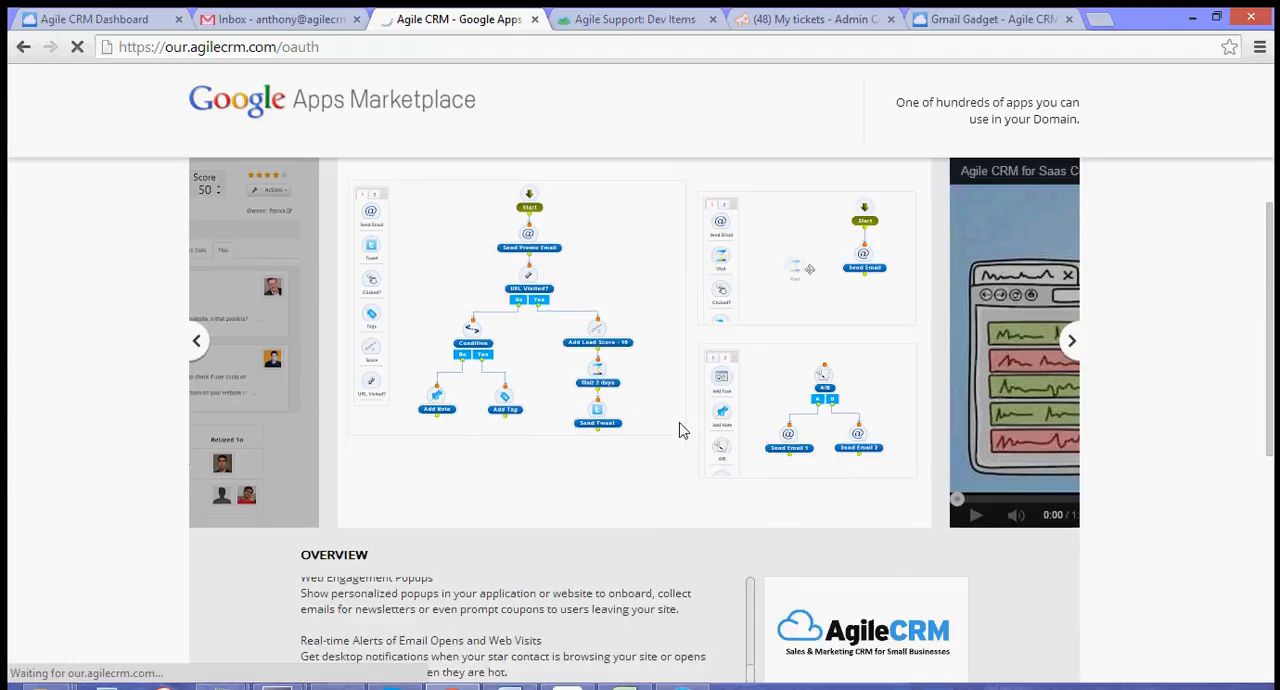
scroll("up", 3)
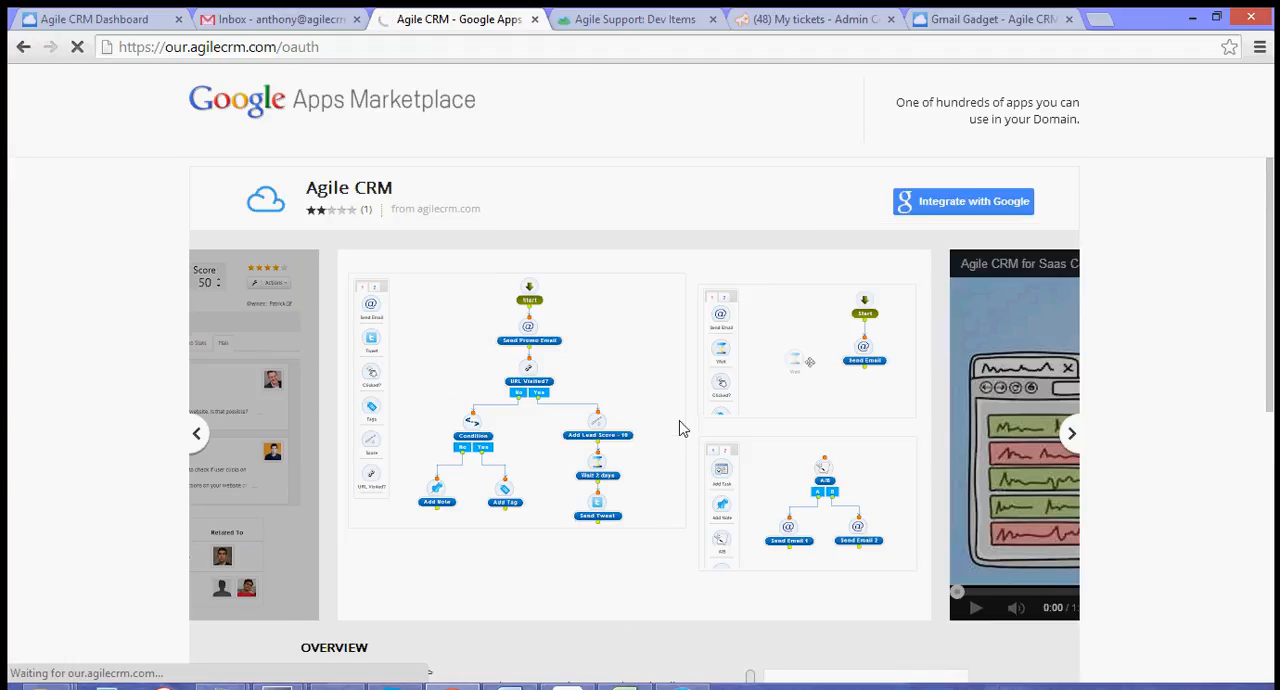
scroll("down", 3)
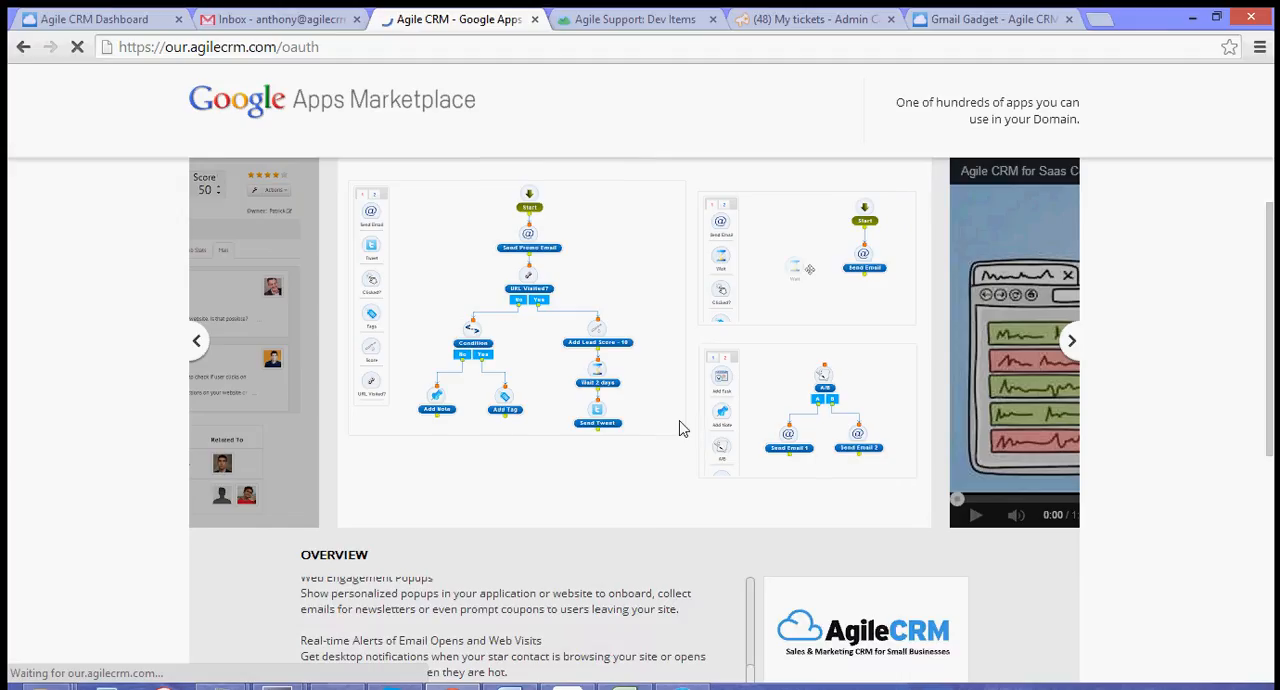
left_click(95, 19)
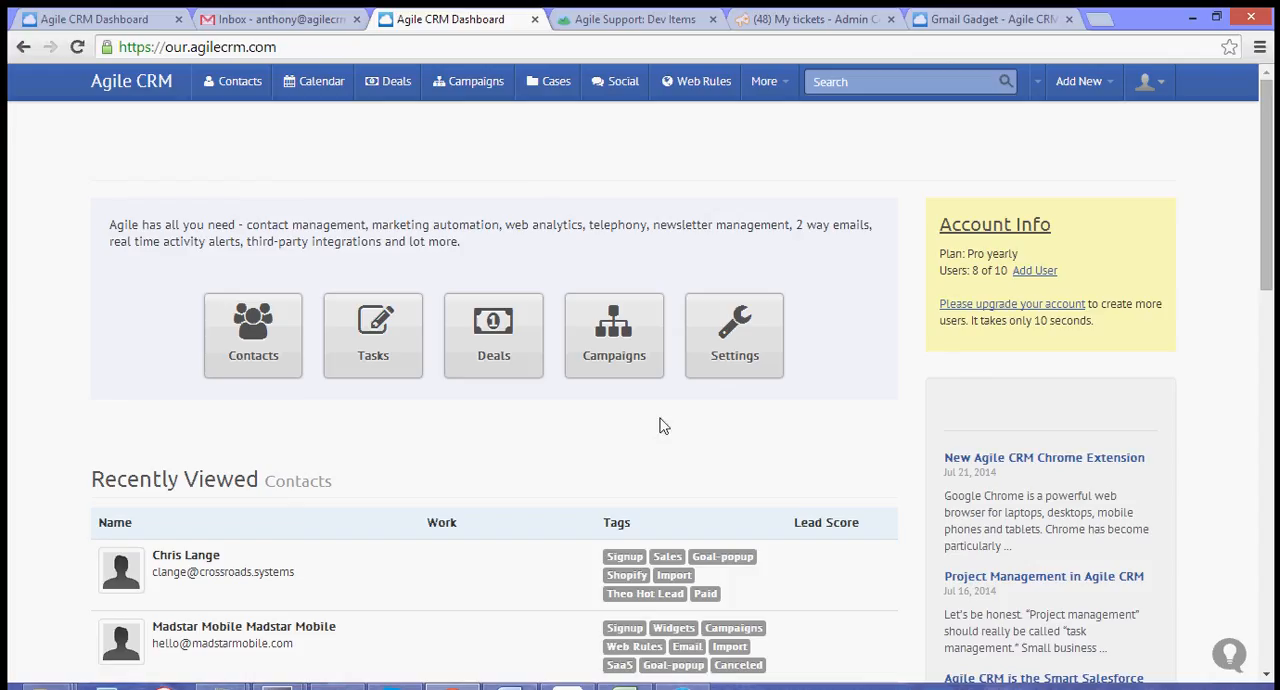
mouse_move(587, 481)
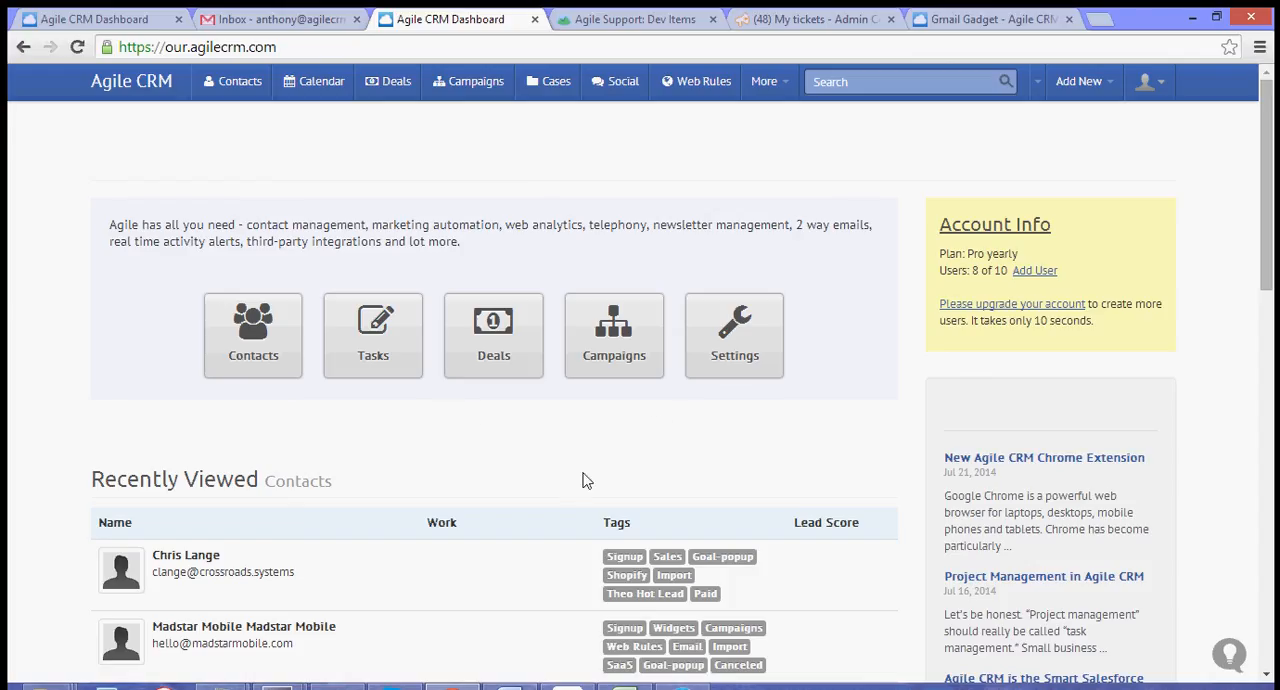
mouse_move(621, 403)
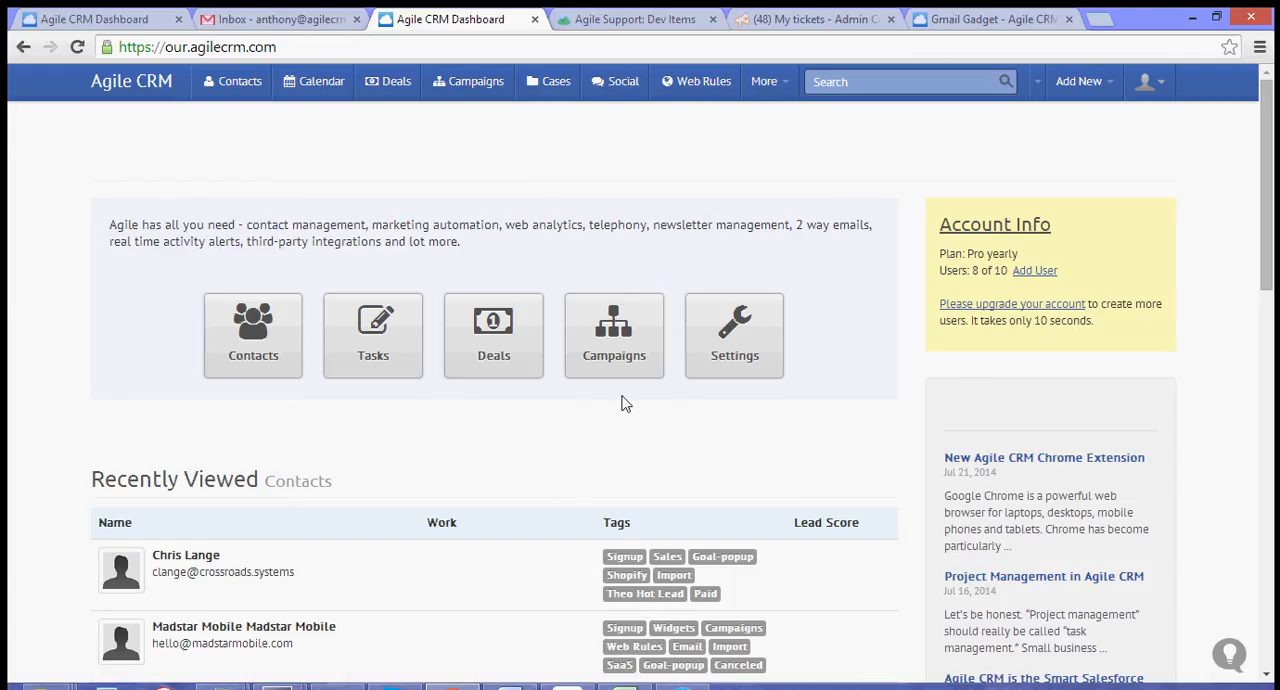
mouse_move(645, 378)
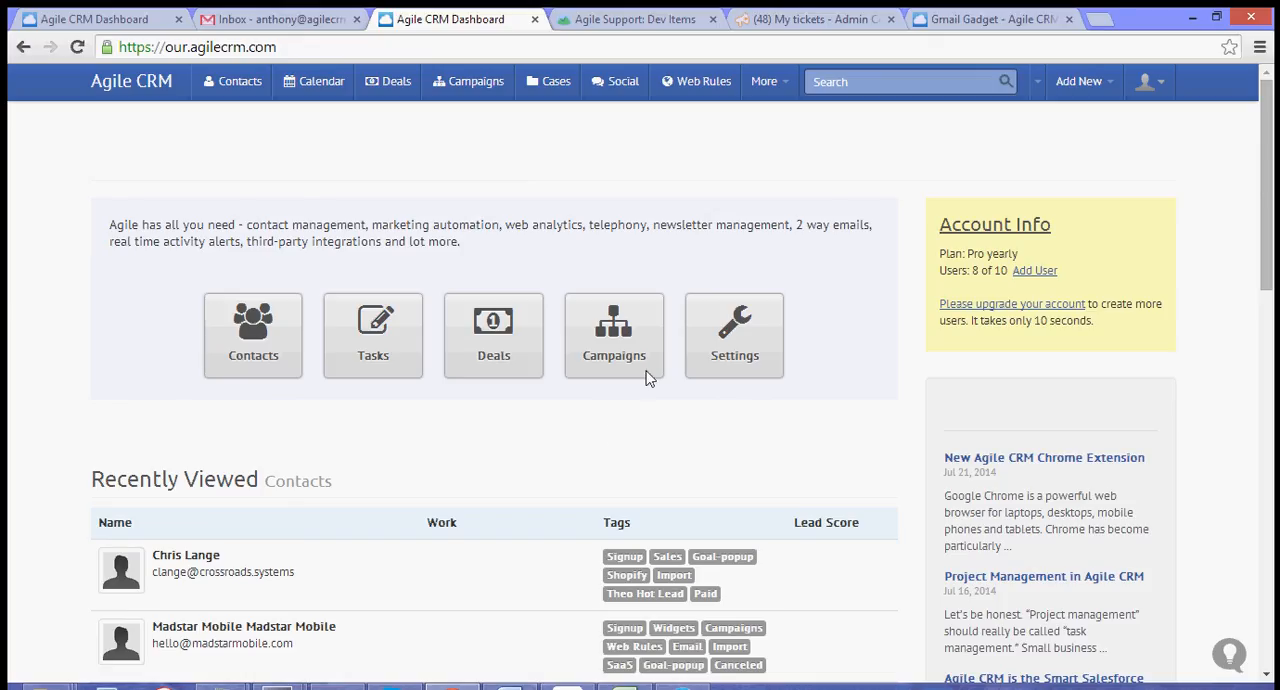
mouse_move(323, 23)
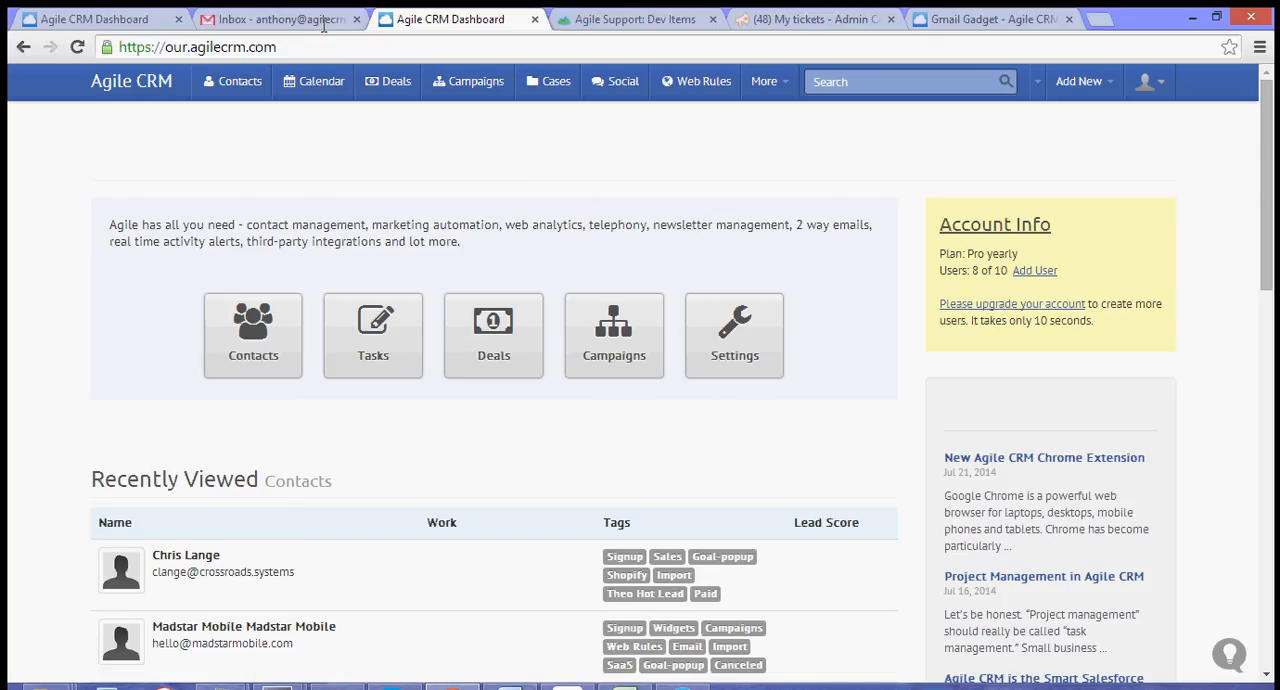
- Open the 'Re: Re: Payment Received. Thank you' email and scroll to the Agile CRM gadget
left_click(280, 19)
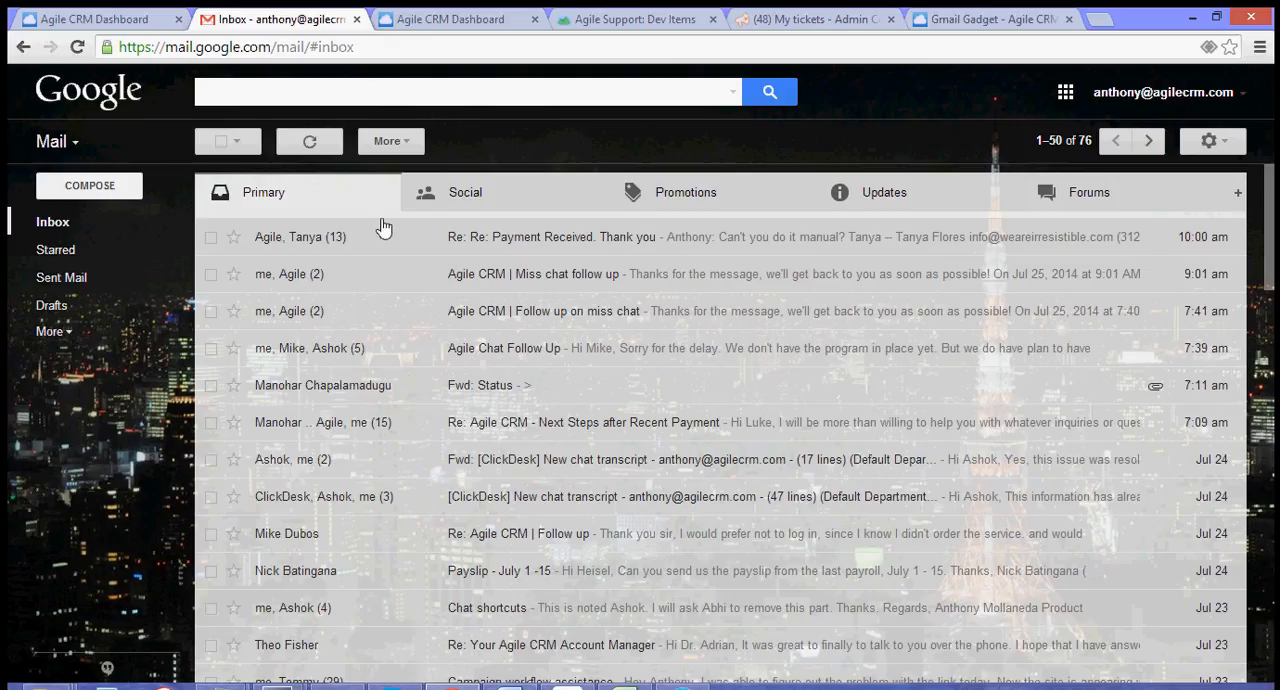
mouse_move(517, 248)
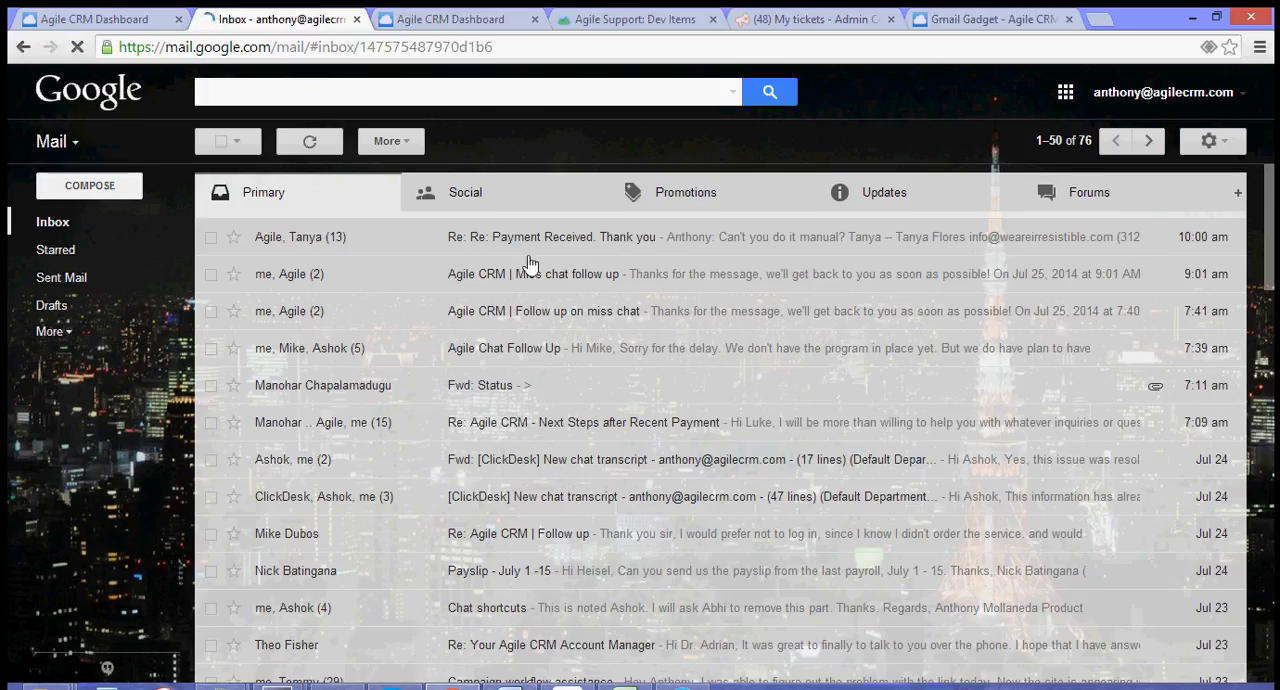
left_click(550, 237)
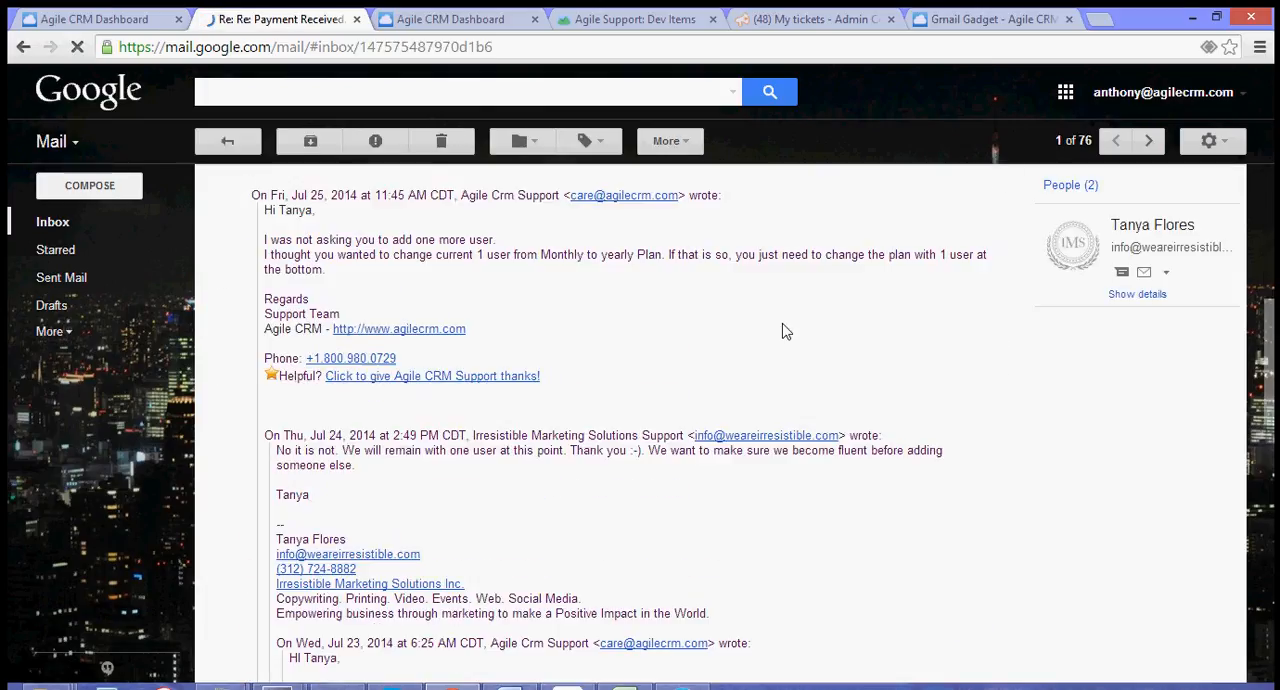
scroll("down", 3)
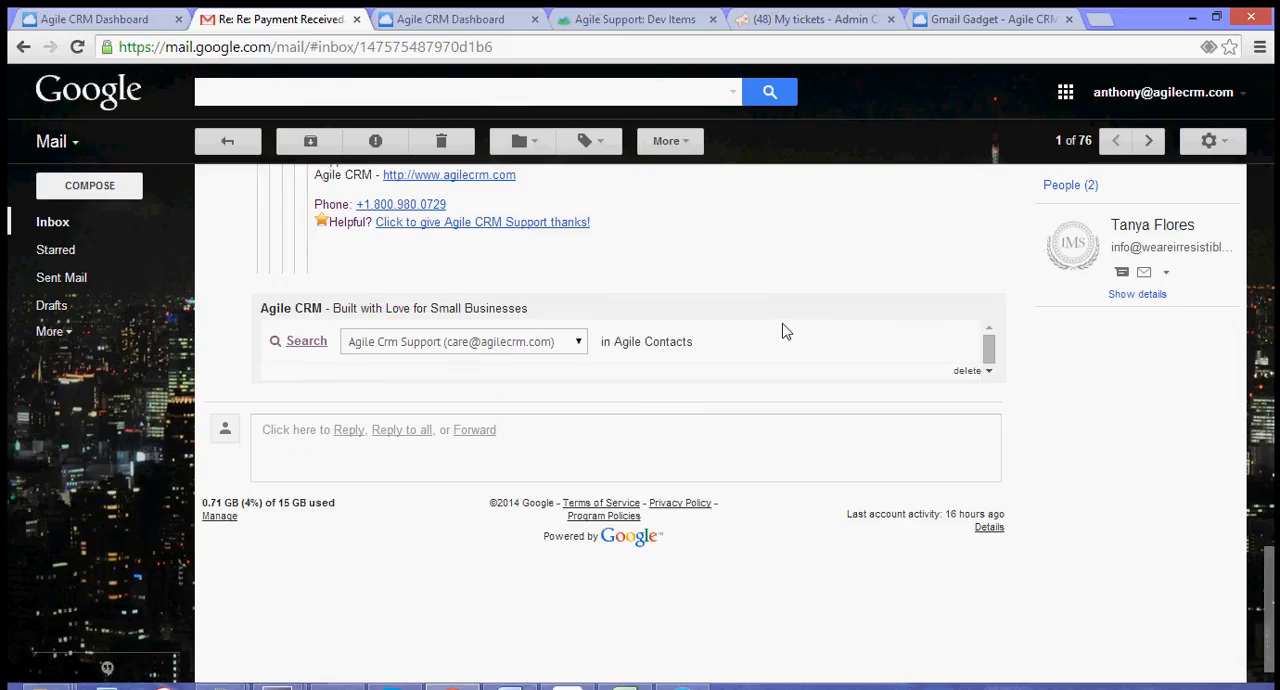
mouse_move(224, 342)
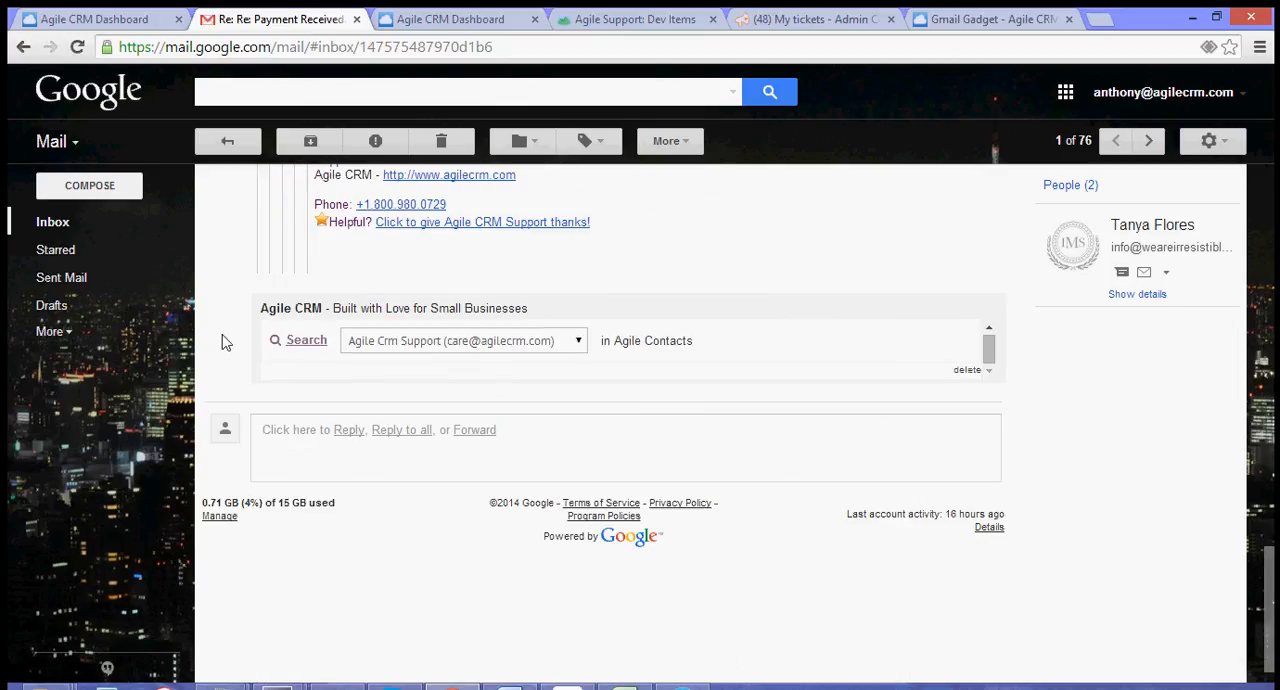
mouse_move(364, 320)
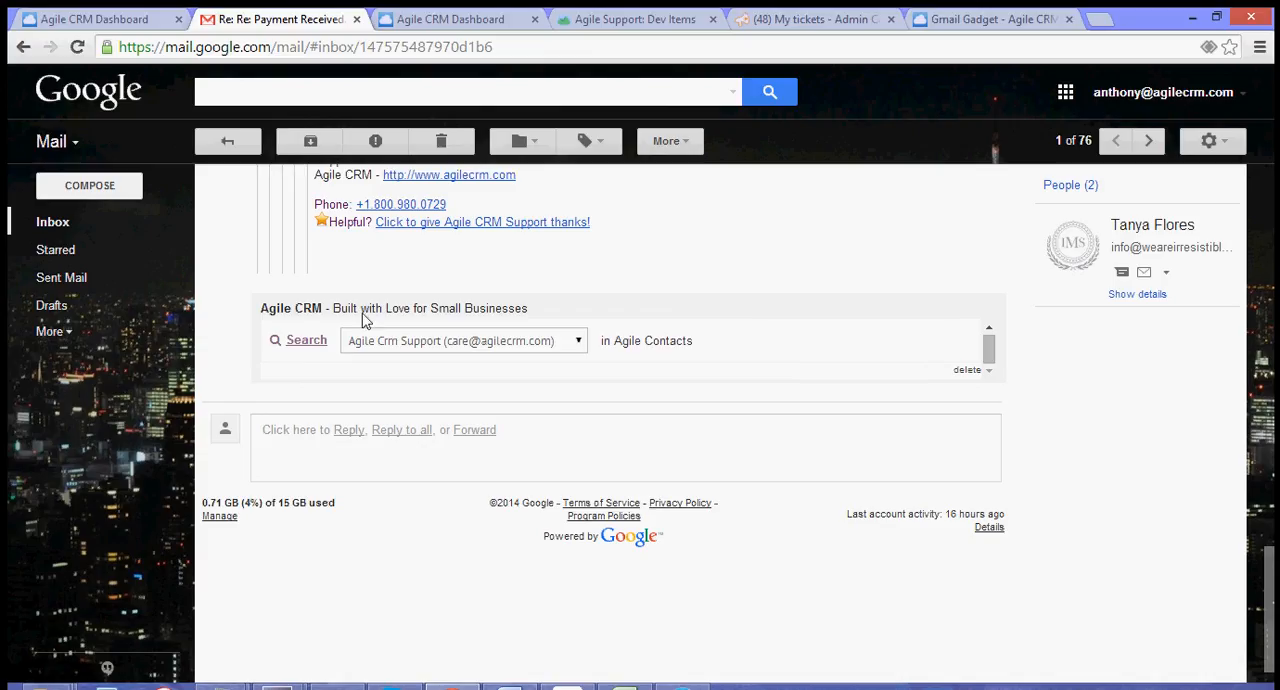
mouse_move(360, 388)
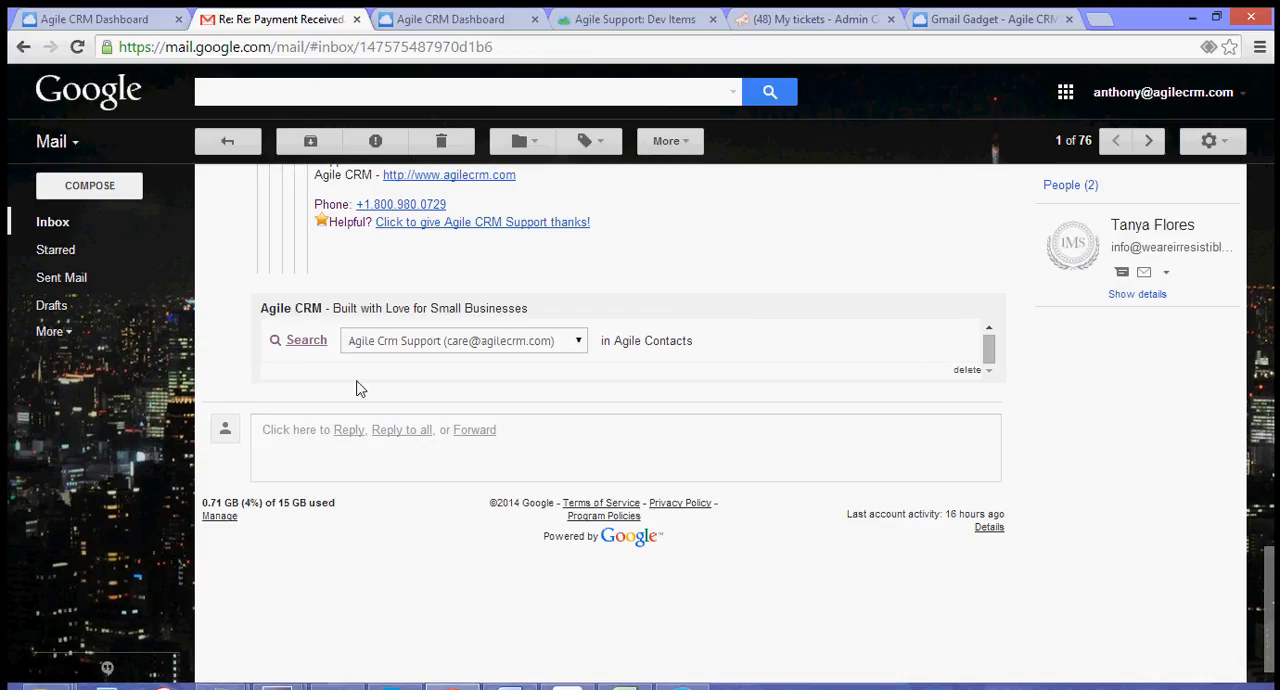
mouse_move(697, 441)
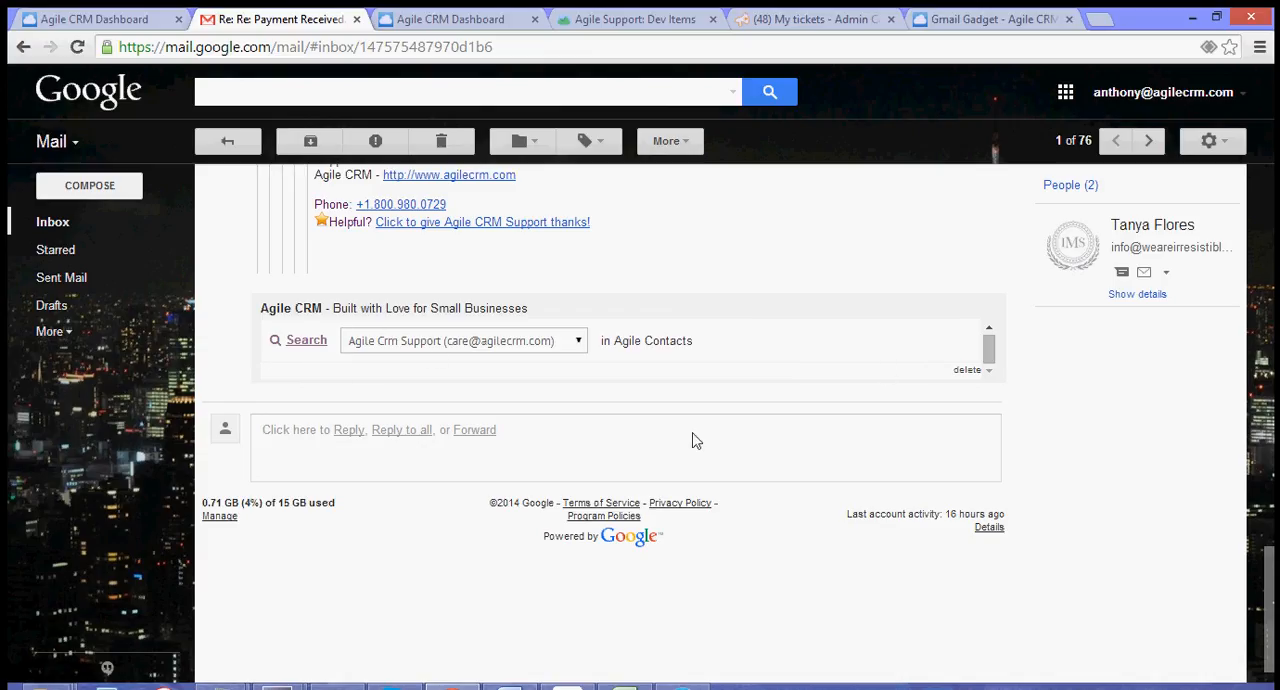
mouse_move(924, 422)
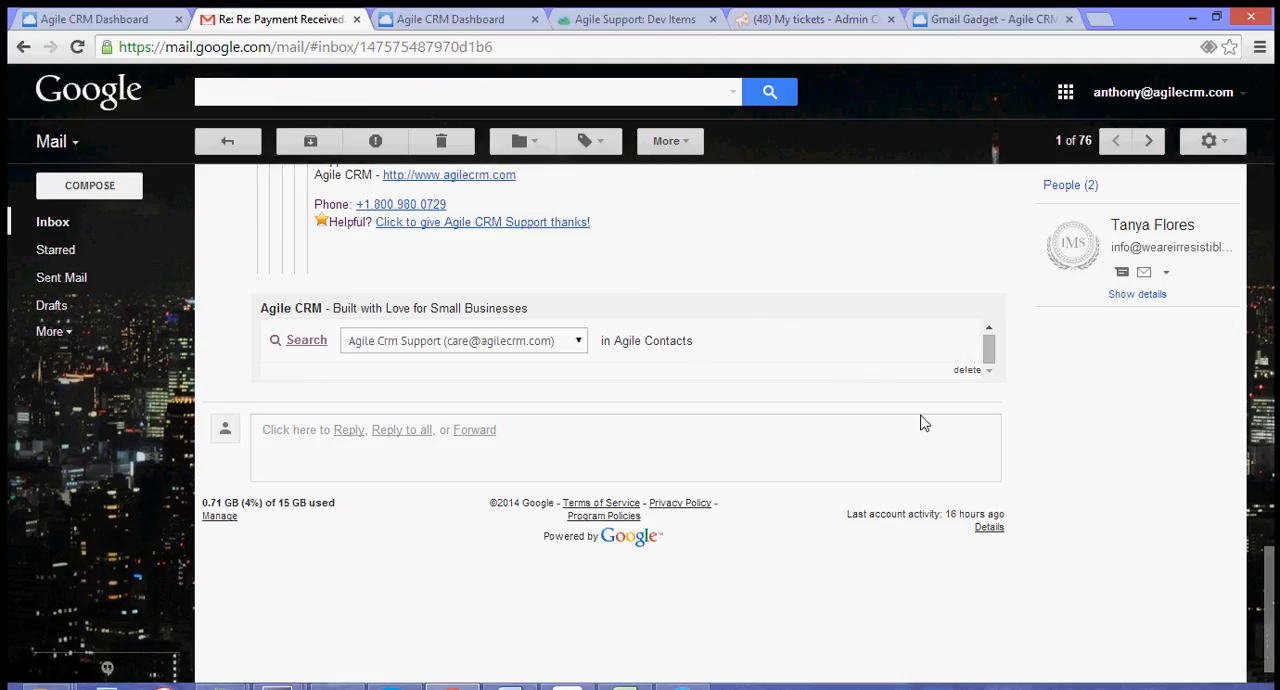
mouse_move(618, 436)
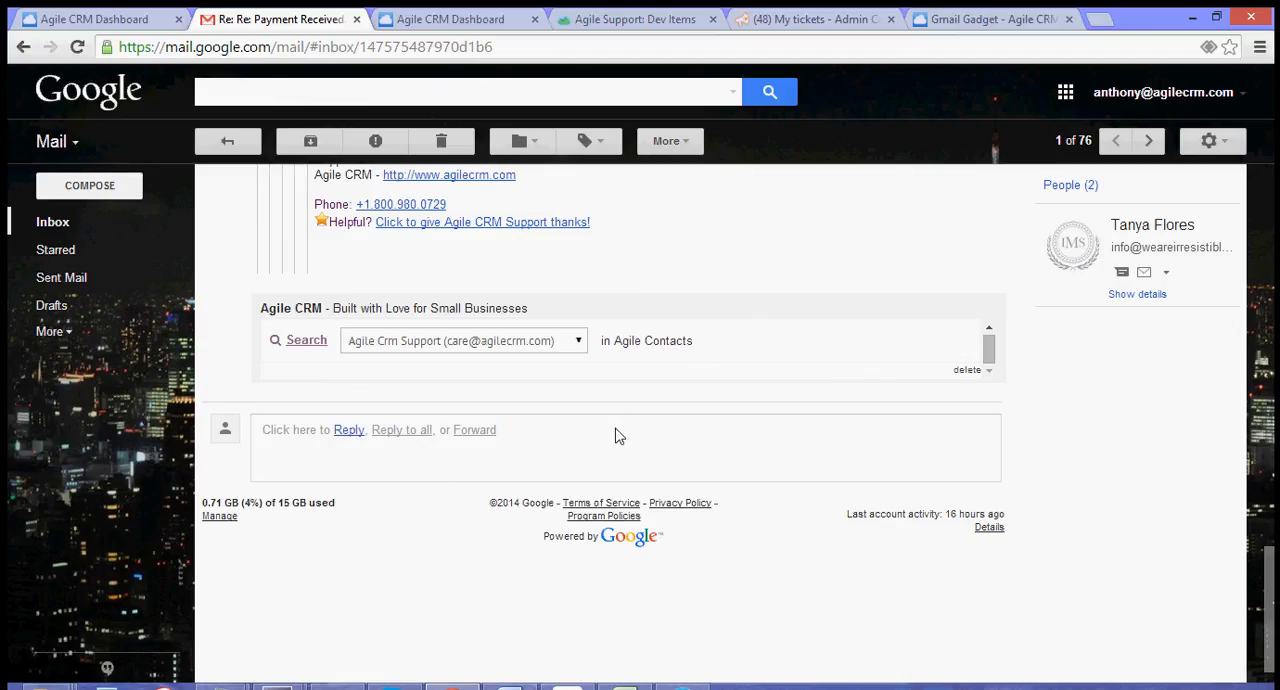
left_click(578, 341)
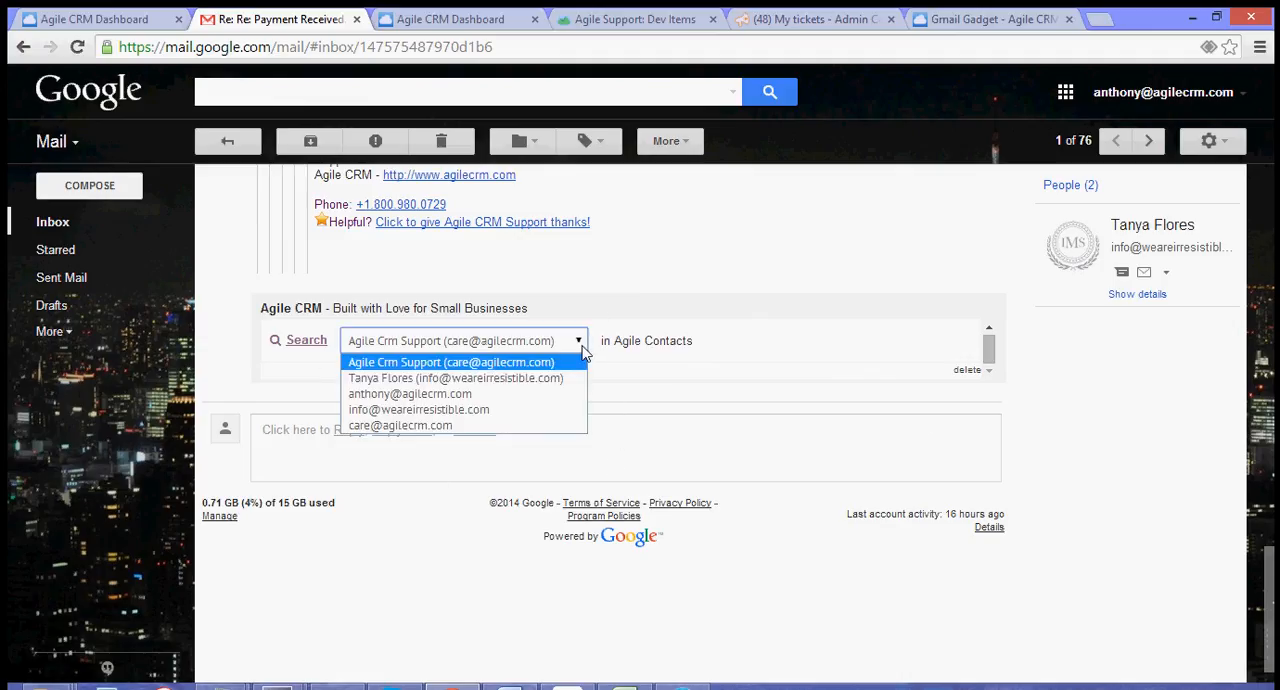
left_click(455, 378)
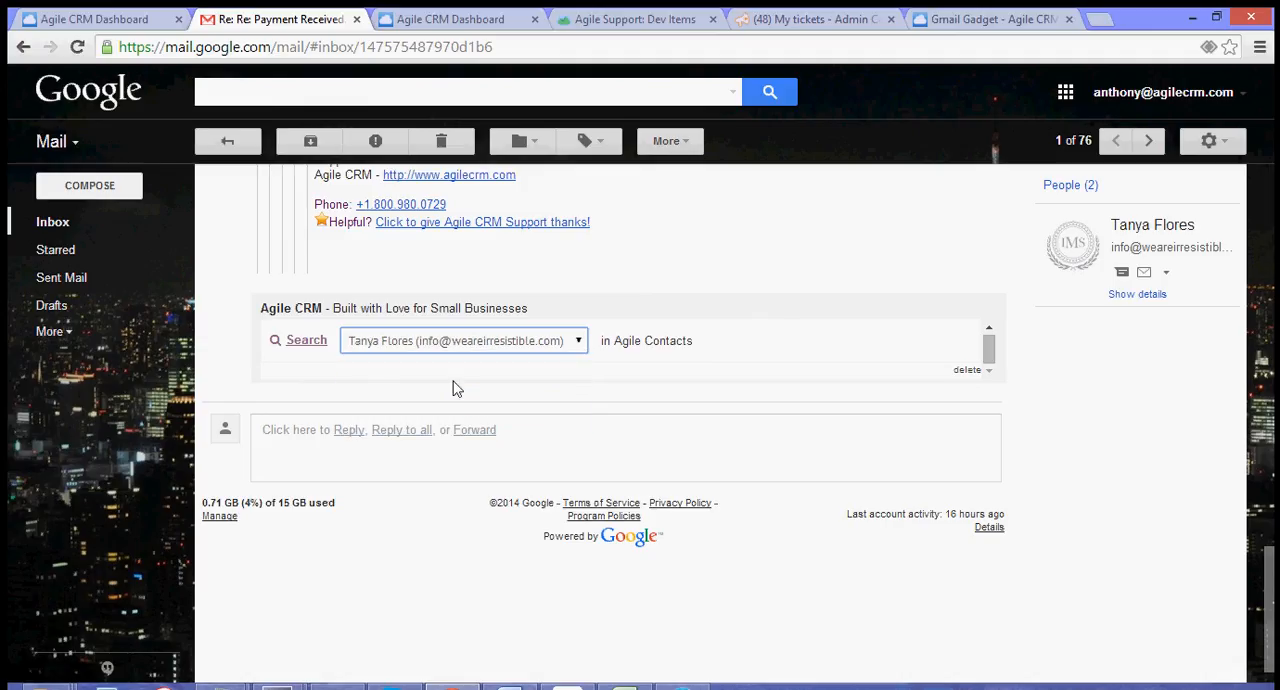
mouse_move(598, 374)
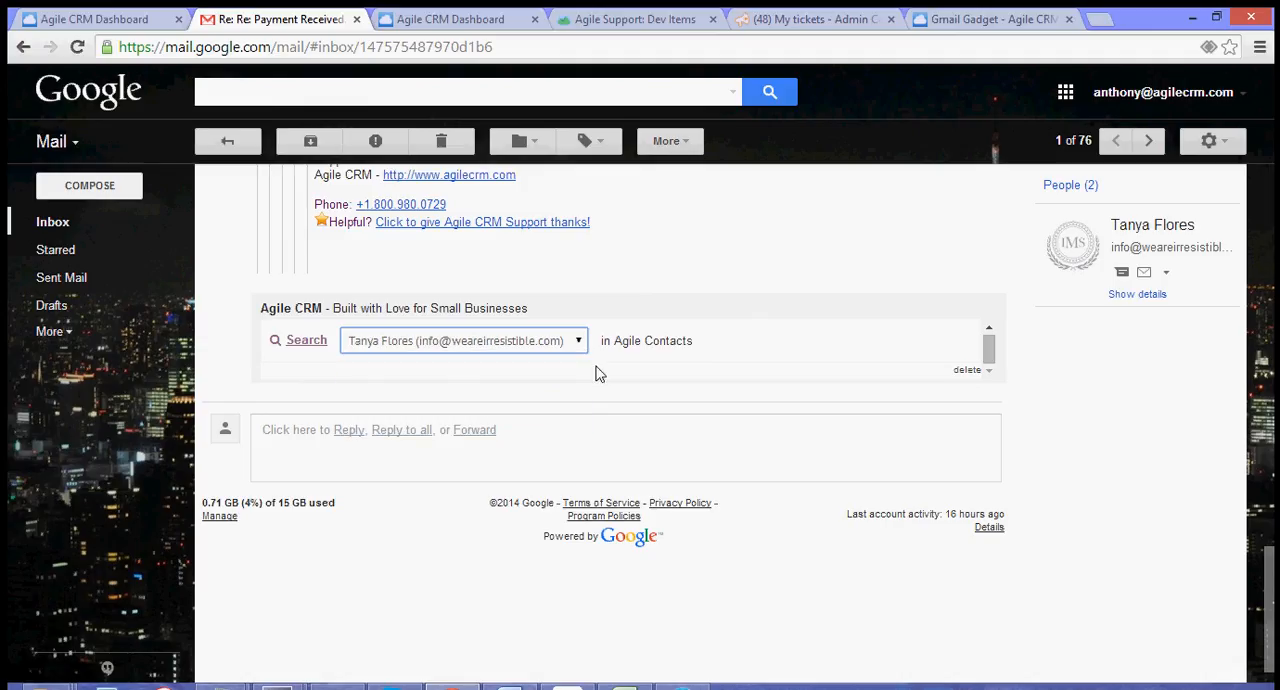
left_click(306, 340)
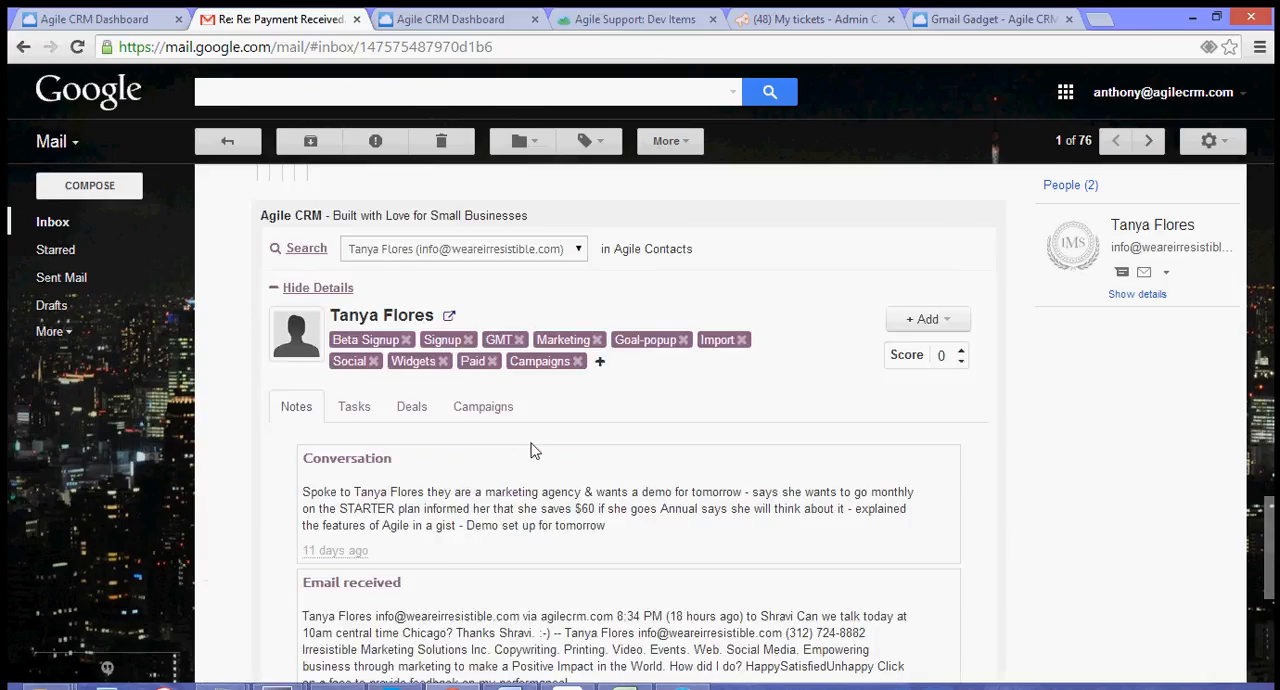
mouse_move(420, 487)
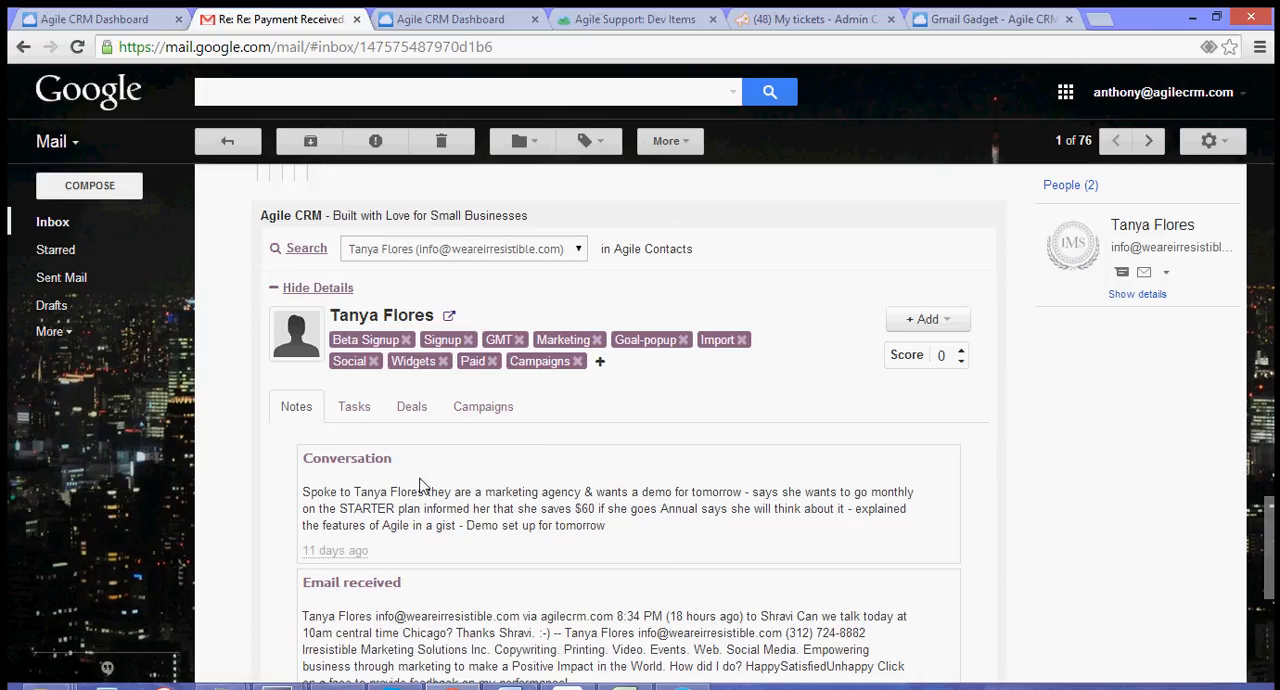
mouse_move(360, 417)
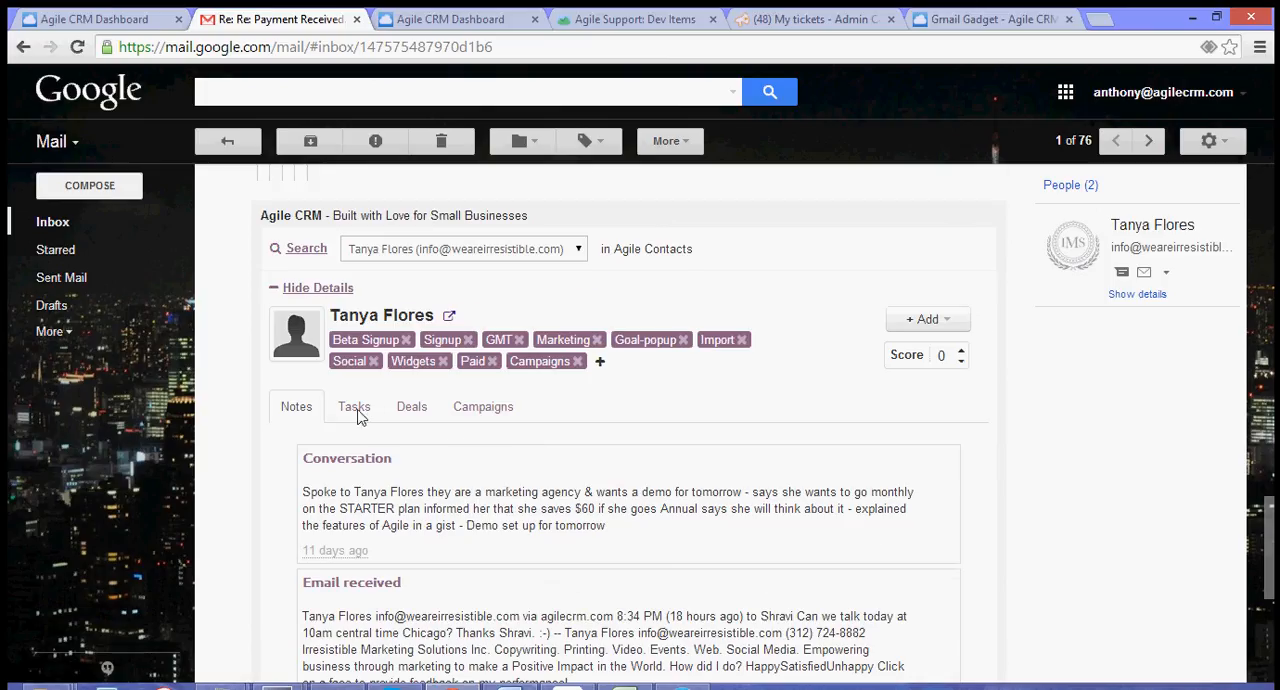
left_click(354, 406)
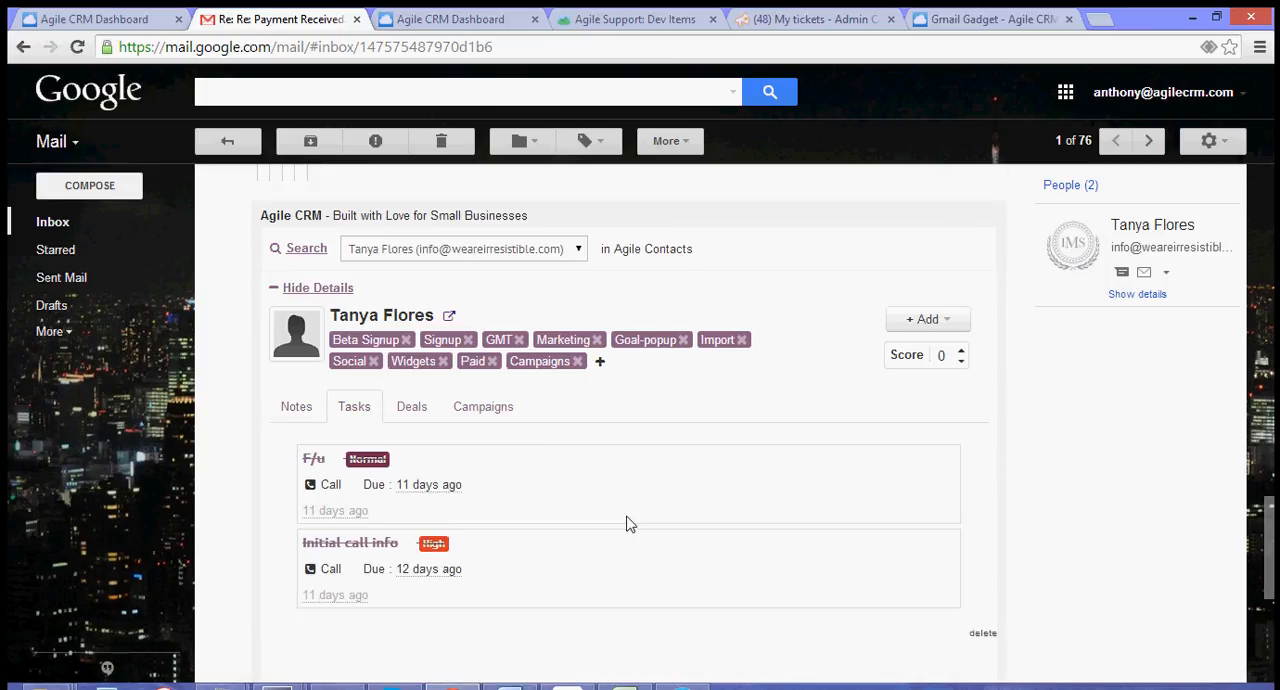
scroll("up", 3)
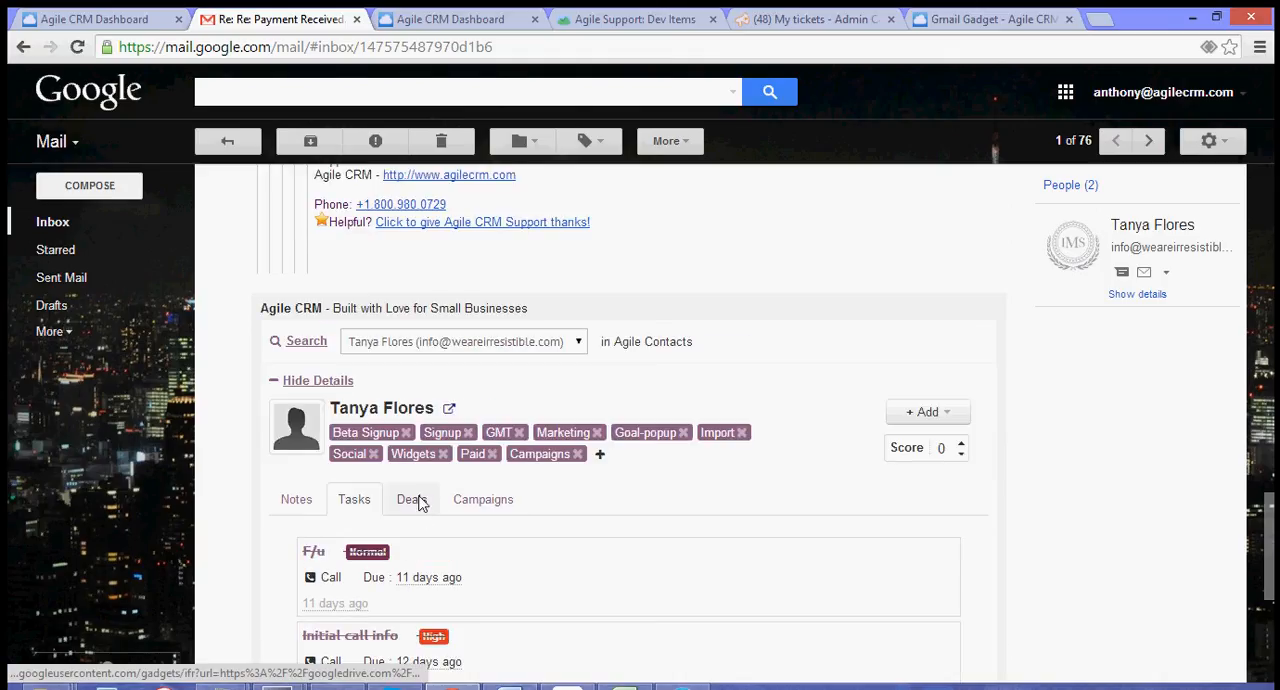
left_click(483, 499)
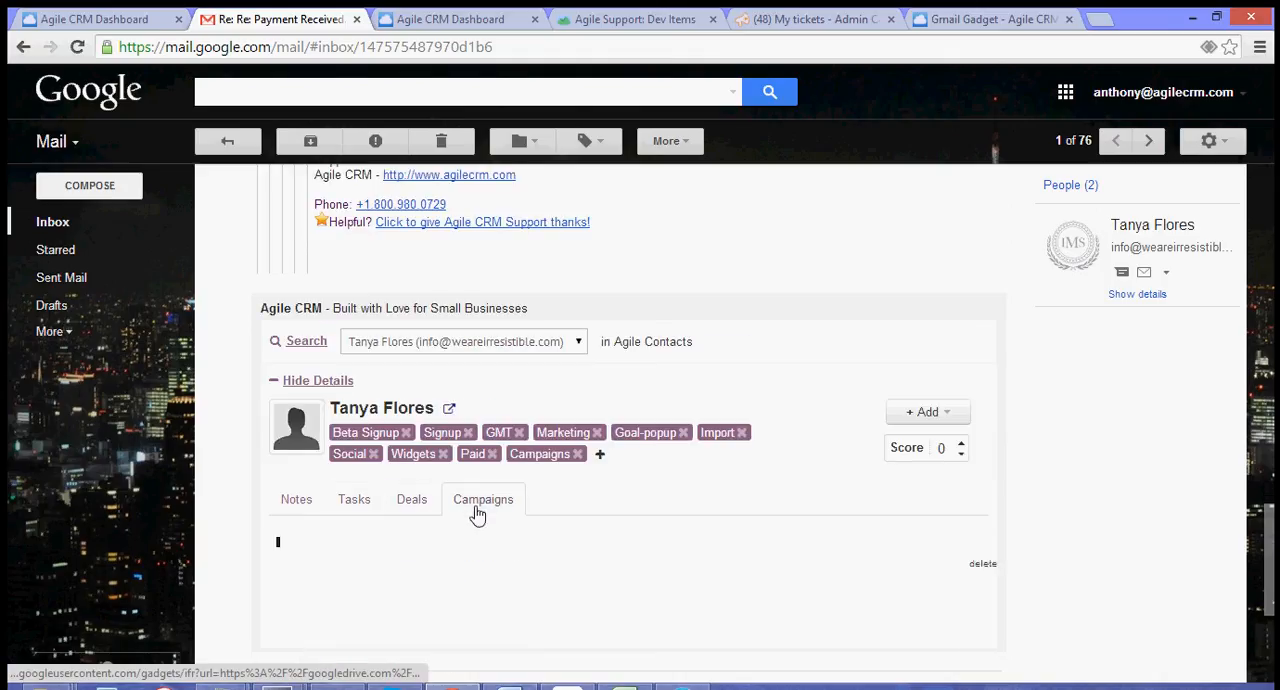
left_click(483, 499)
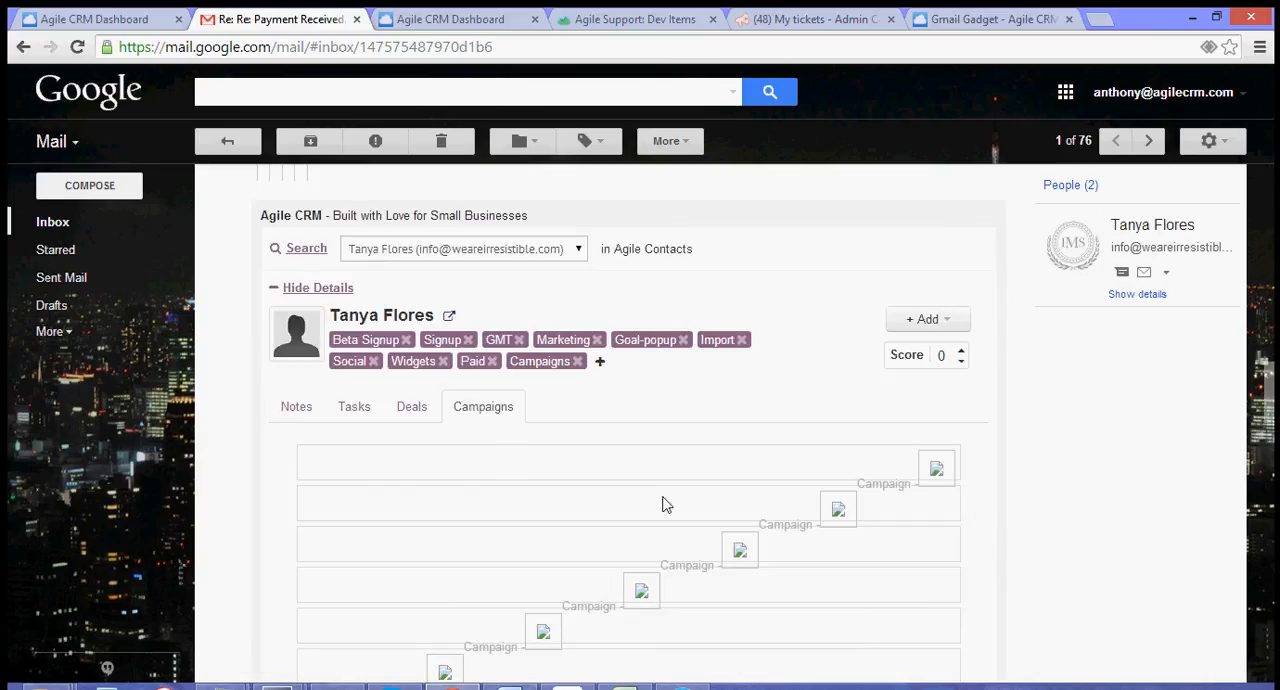
mouse_move(613, 483)
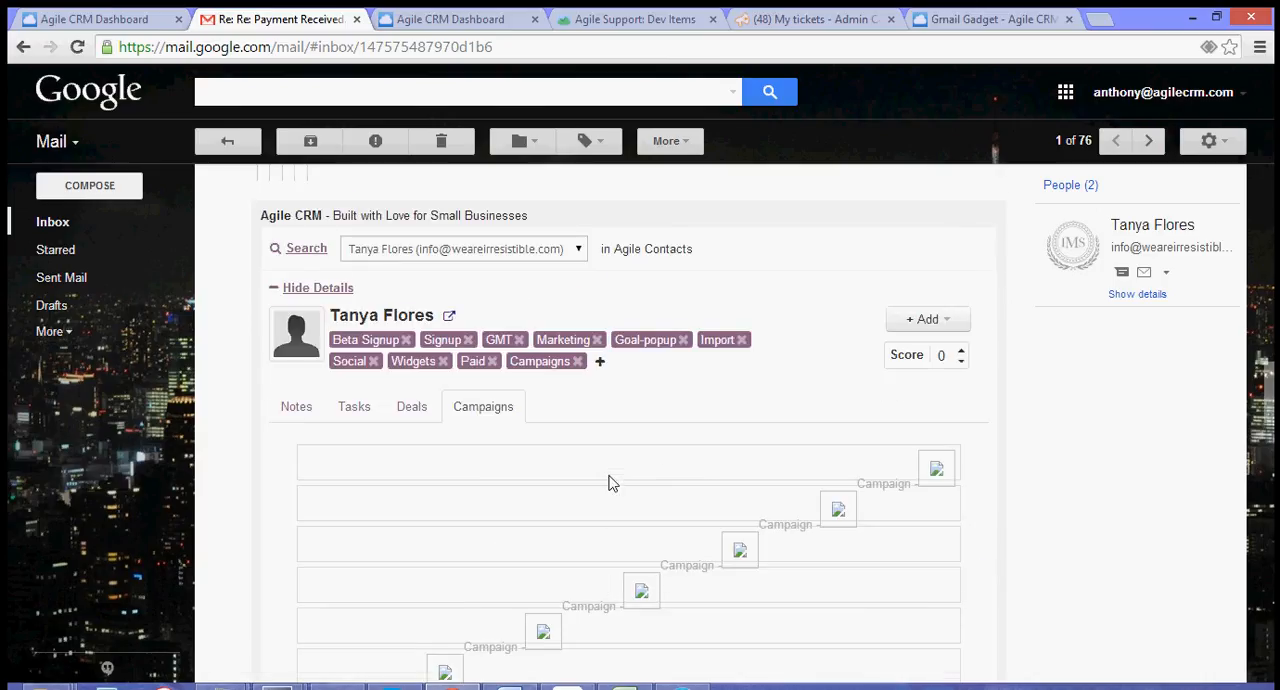
mouse_move(594, 520)
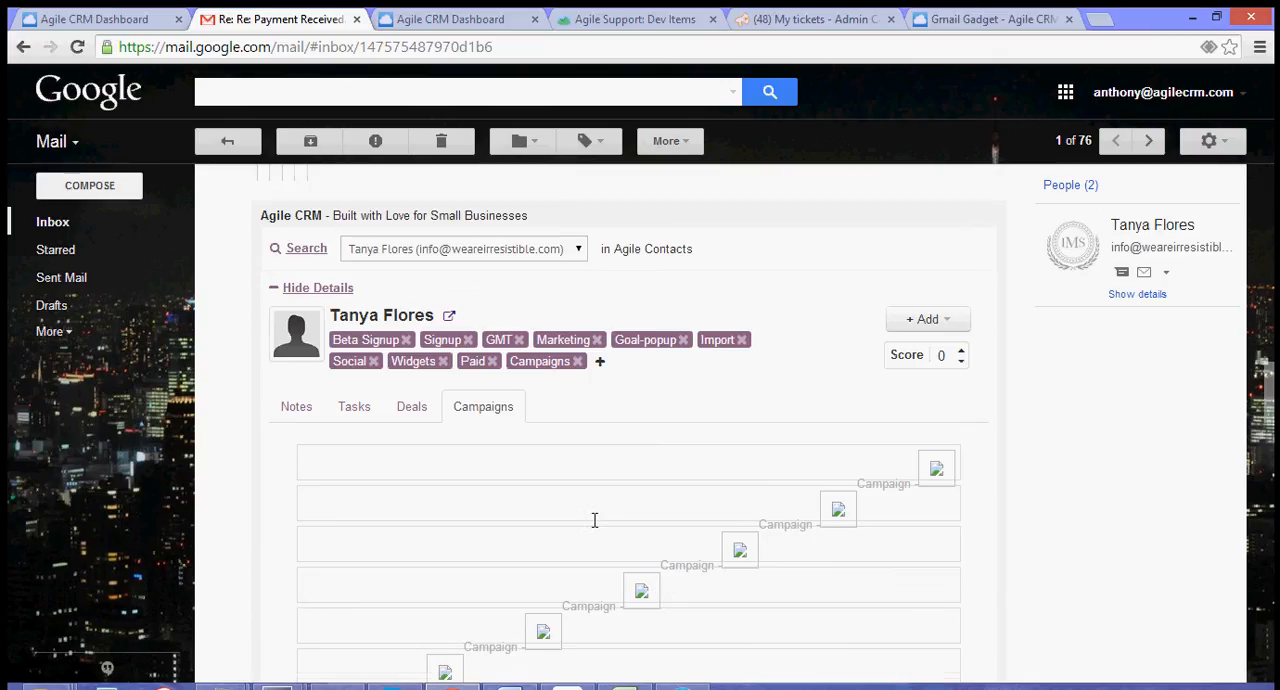
scroll("up", 3)
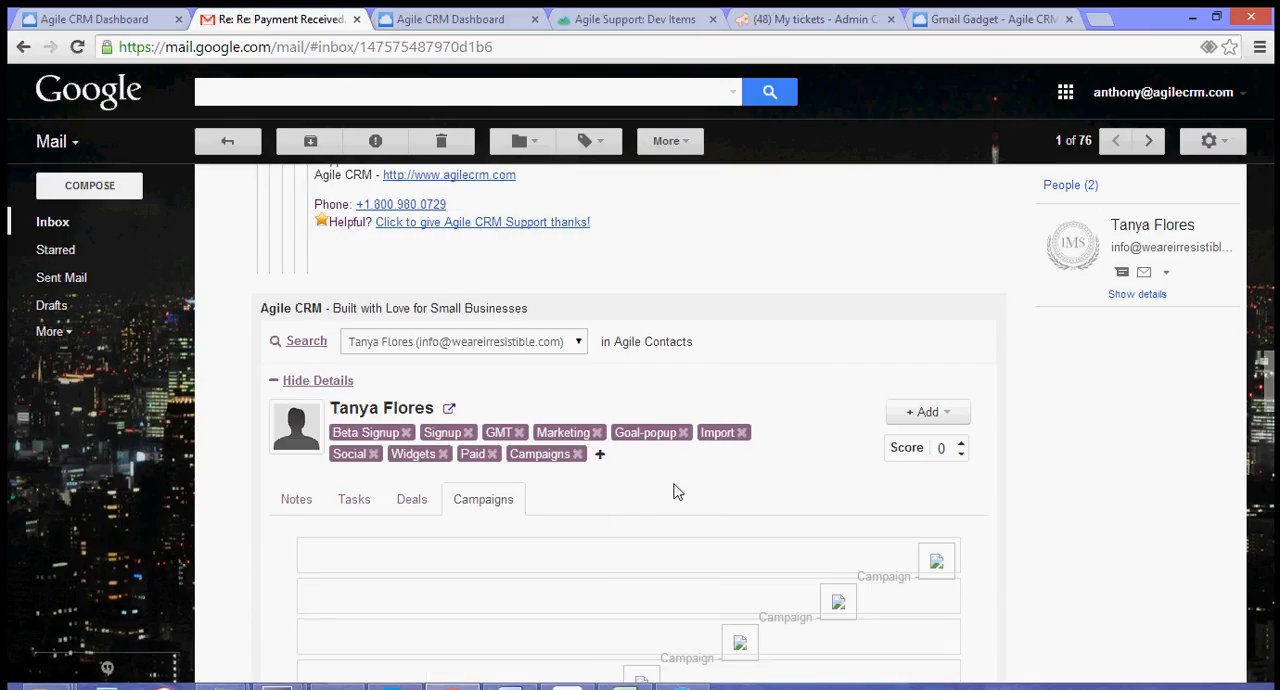
mouse_move(695, 531)
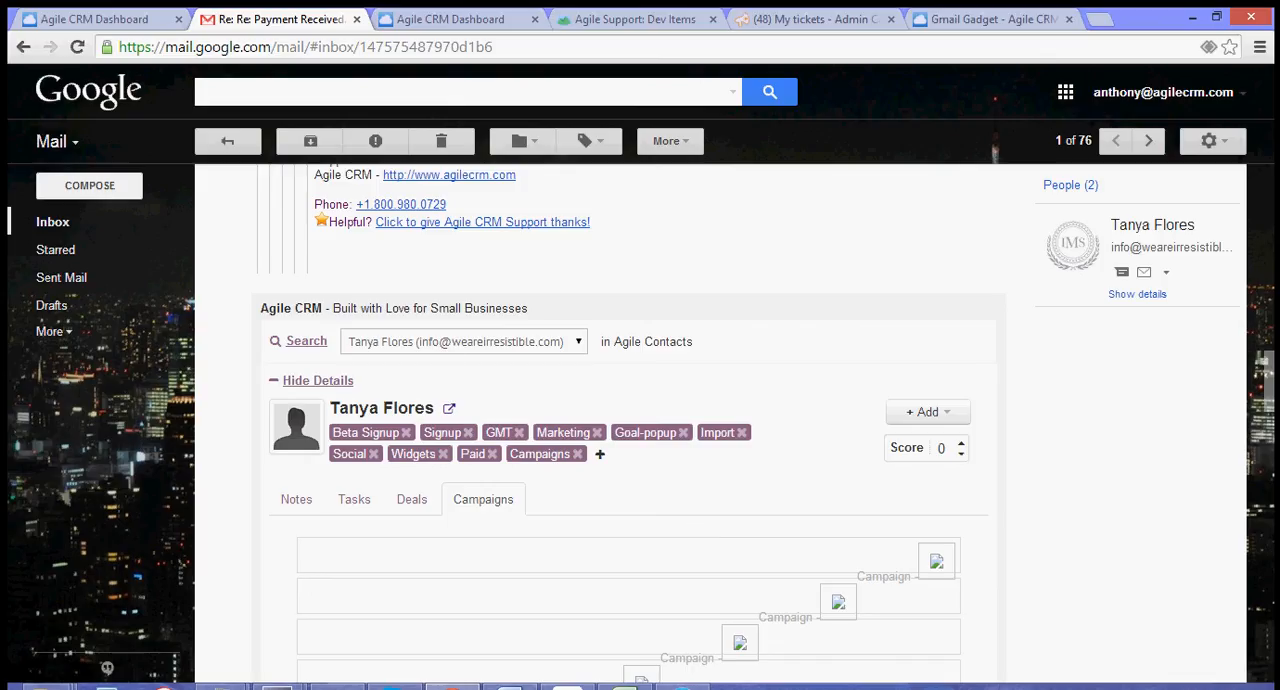
- Scroll back up the payment conversation and switch to the Agile CRM Dashboard tab
scroll("up", 3)
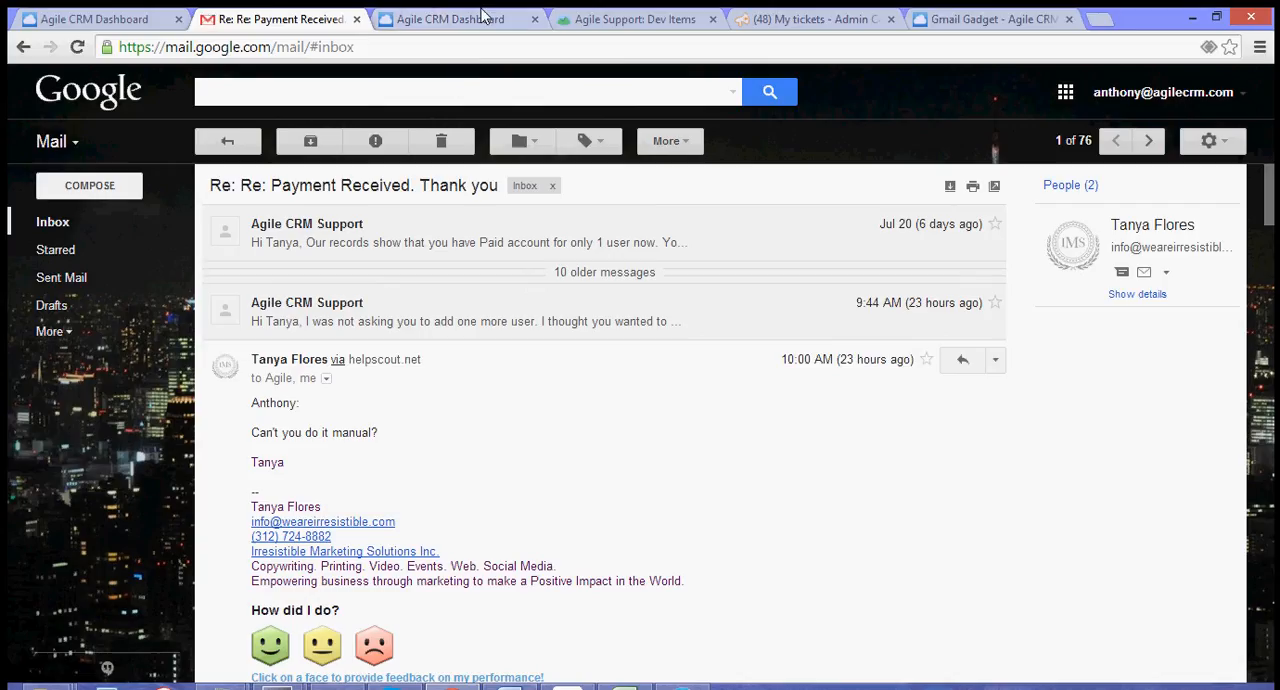
left_click(449, 18)
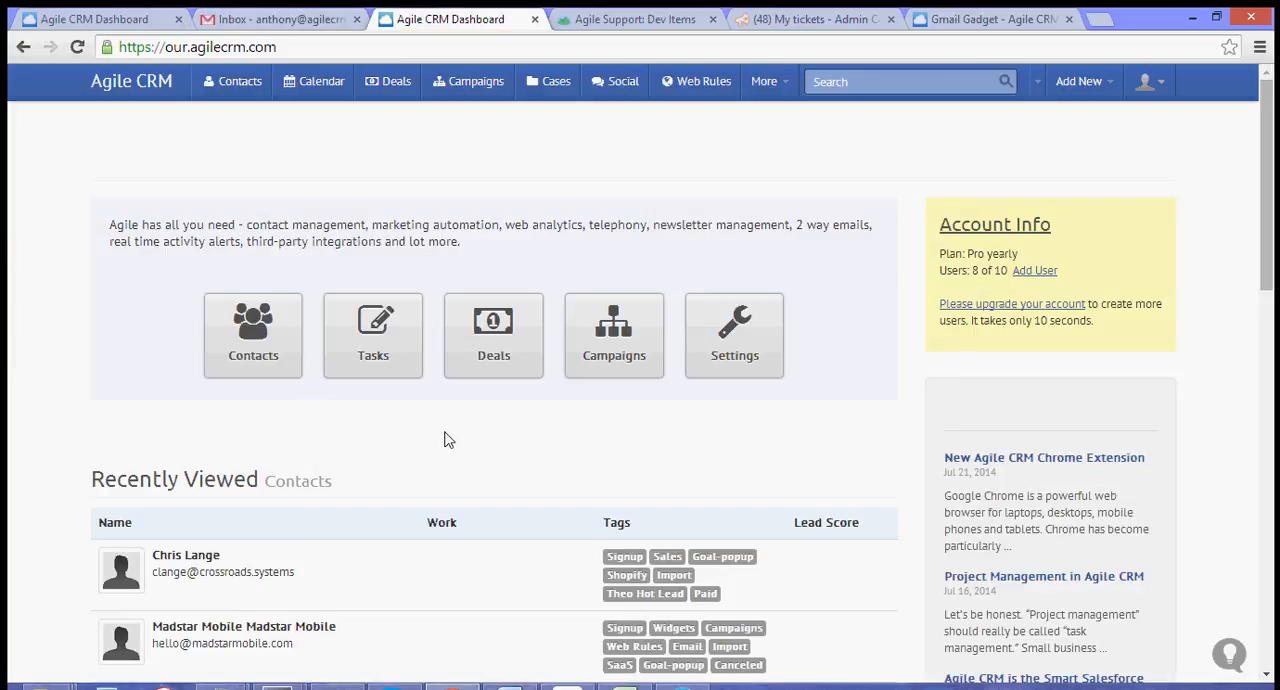